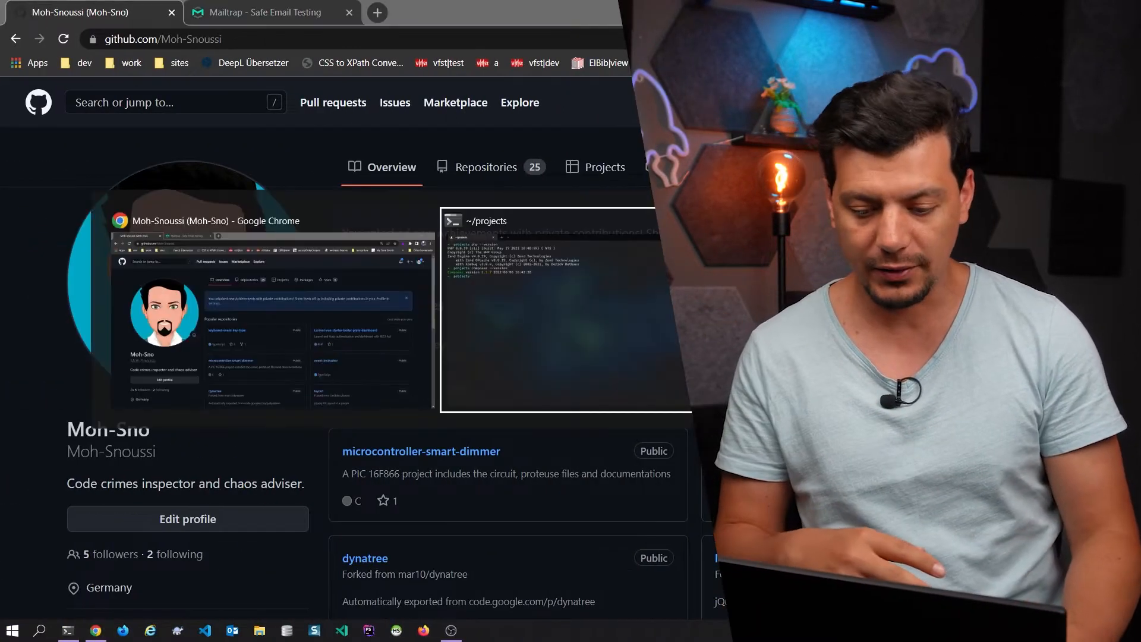
Create the Laravel project lara_login with composer create-project and cd into its folder
click(68, 628)
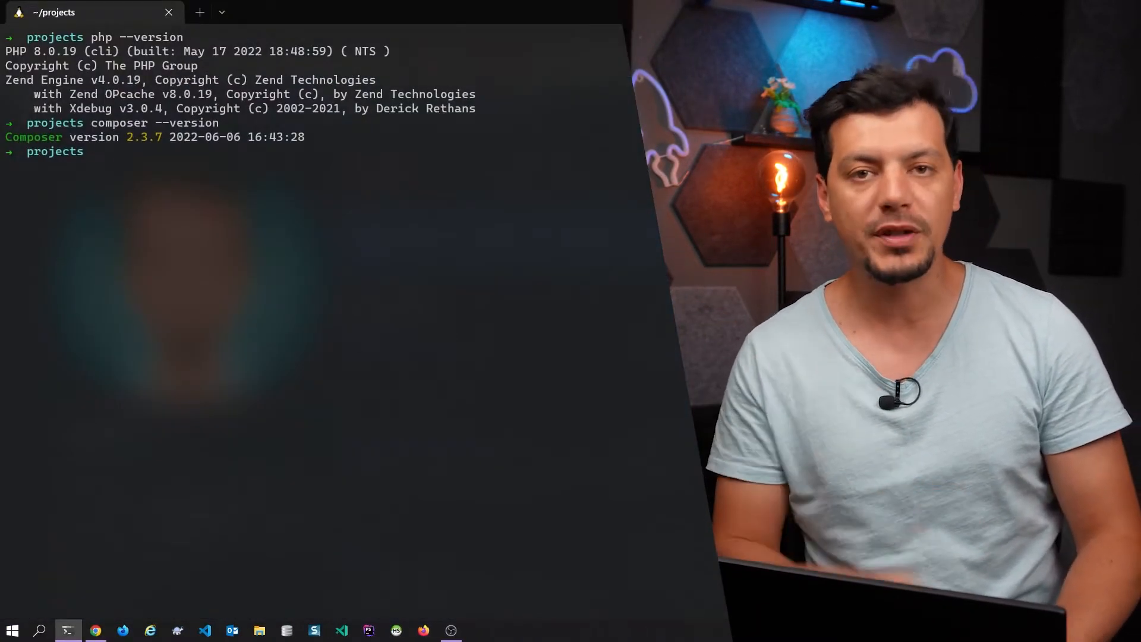
text(composer crea)
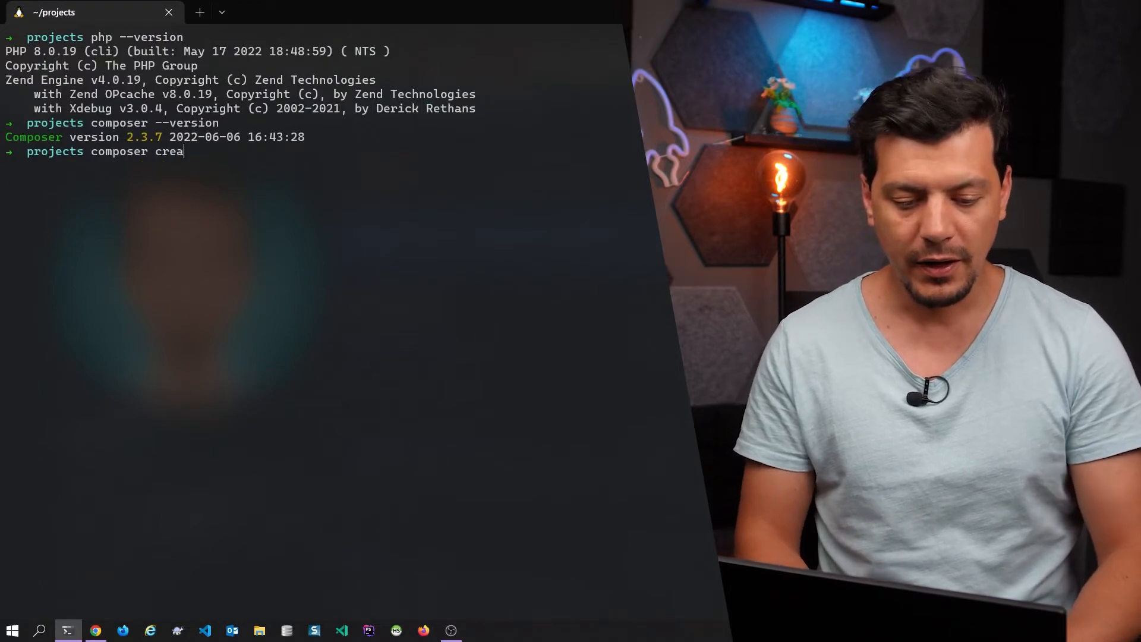
text(te-project)
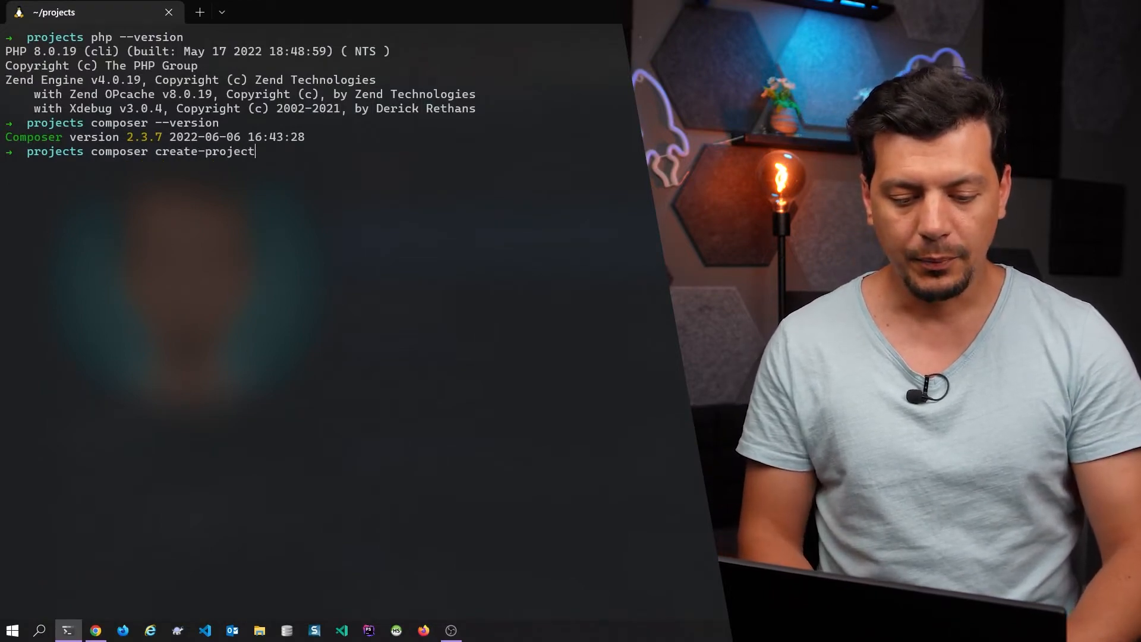
text(laravel/lar)
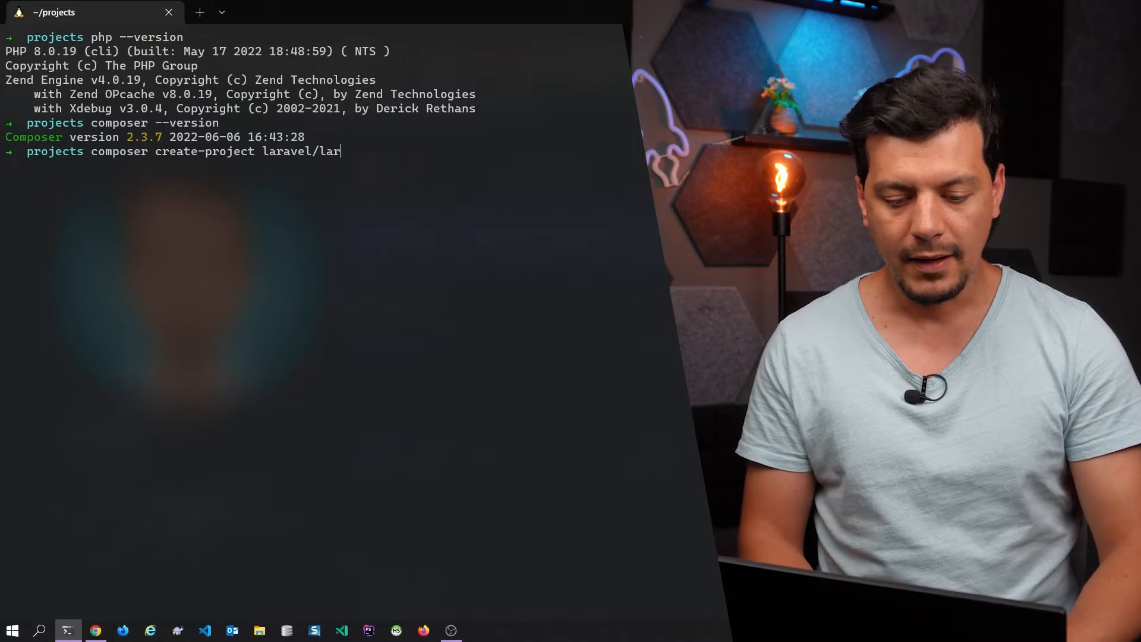
text(avel)
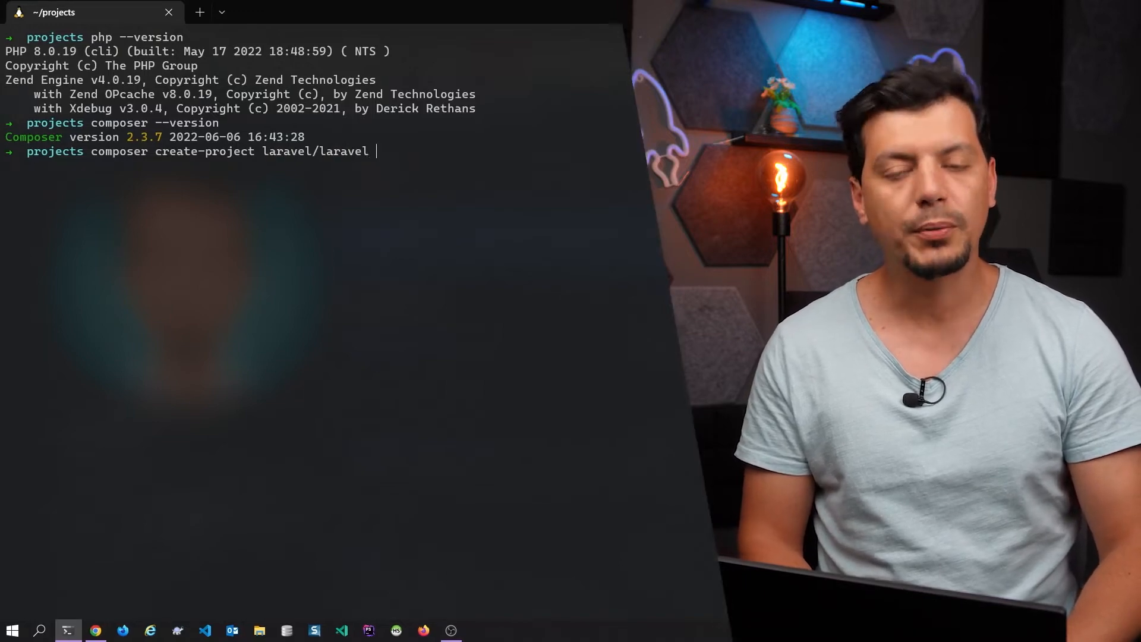
text(lara_log)
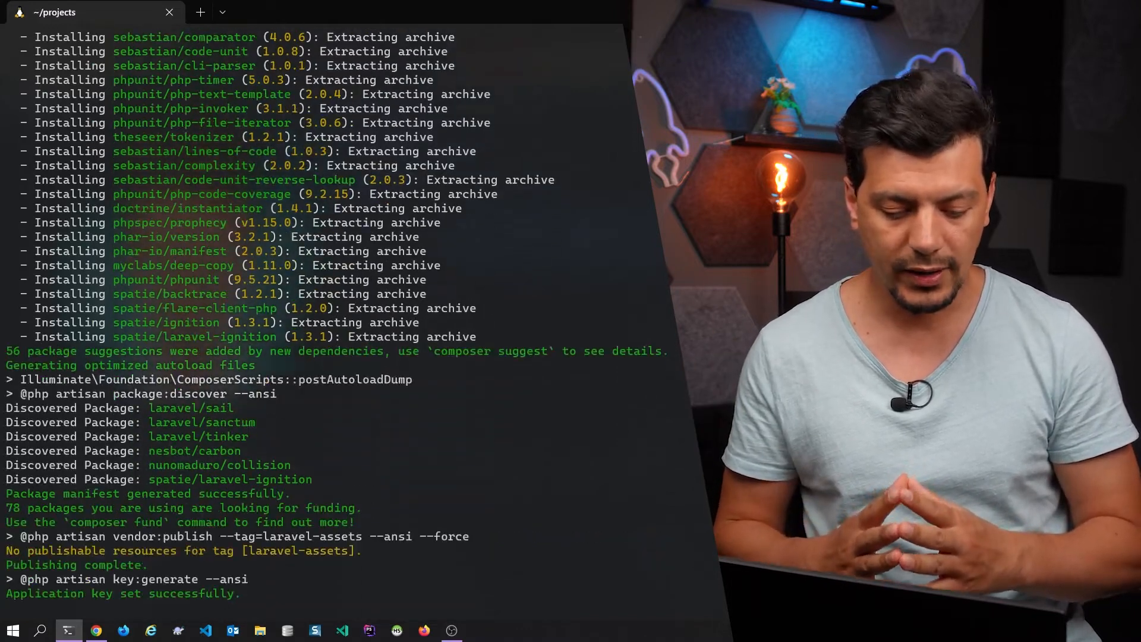
text(cd lara_login)
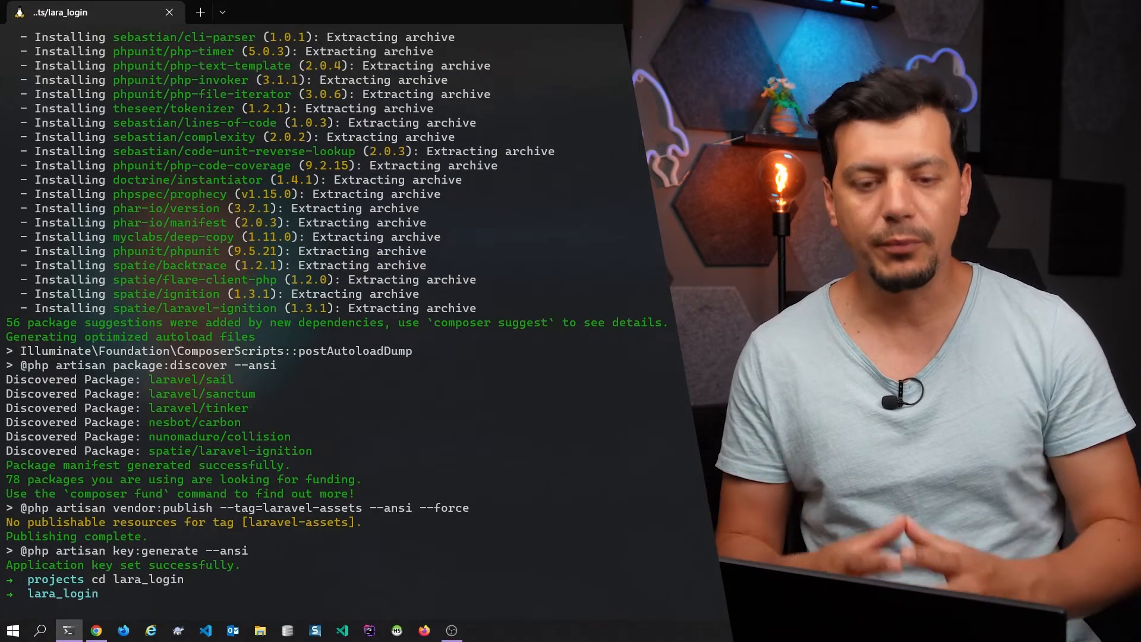
Require laravel/breeze as a dev dependency and run php artisan breeze:install
text(composer r)
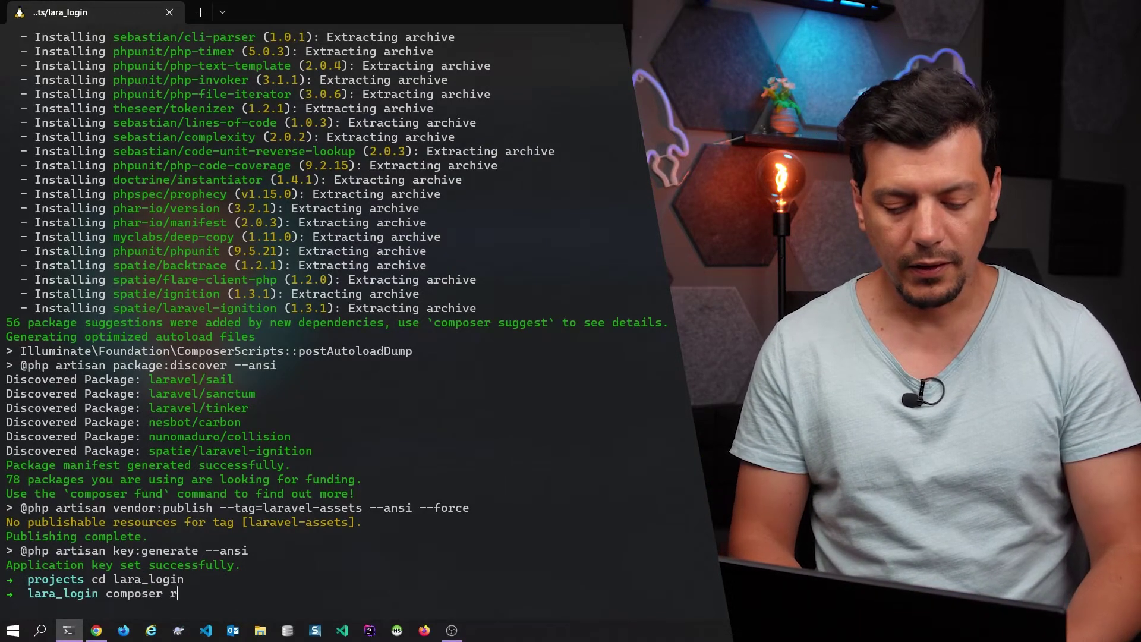
text(equire laravel)
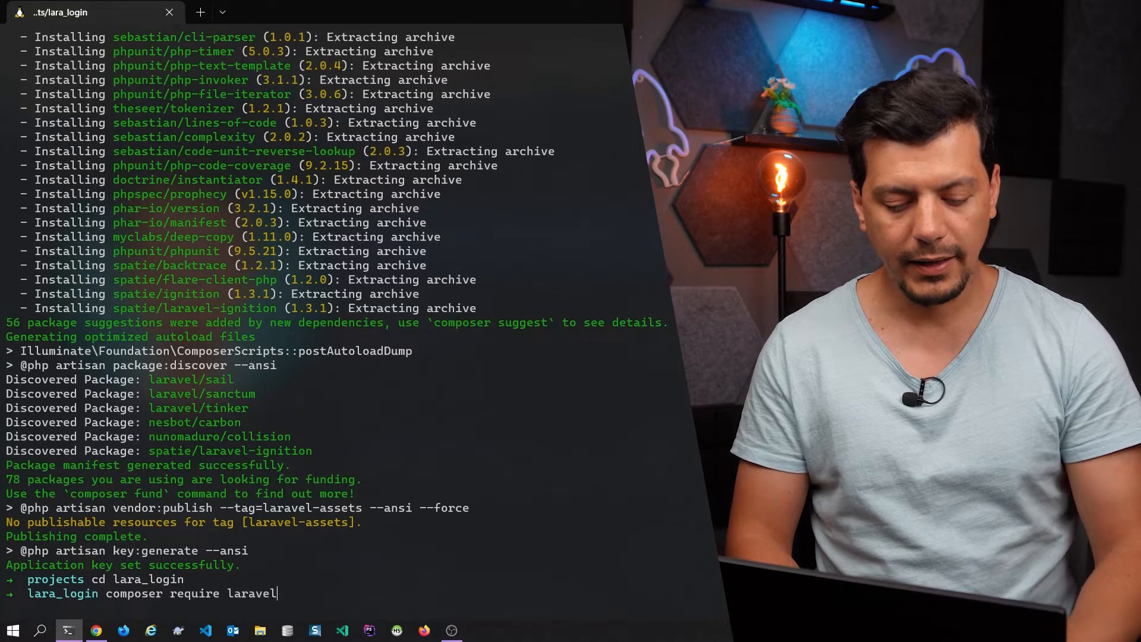
text(/breeze)
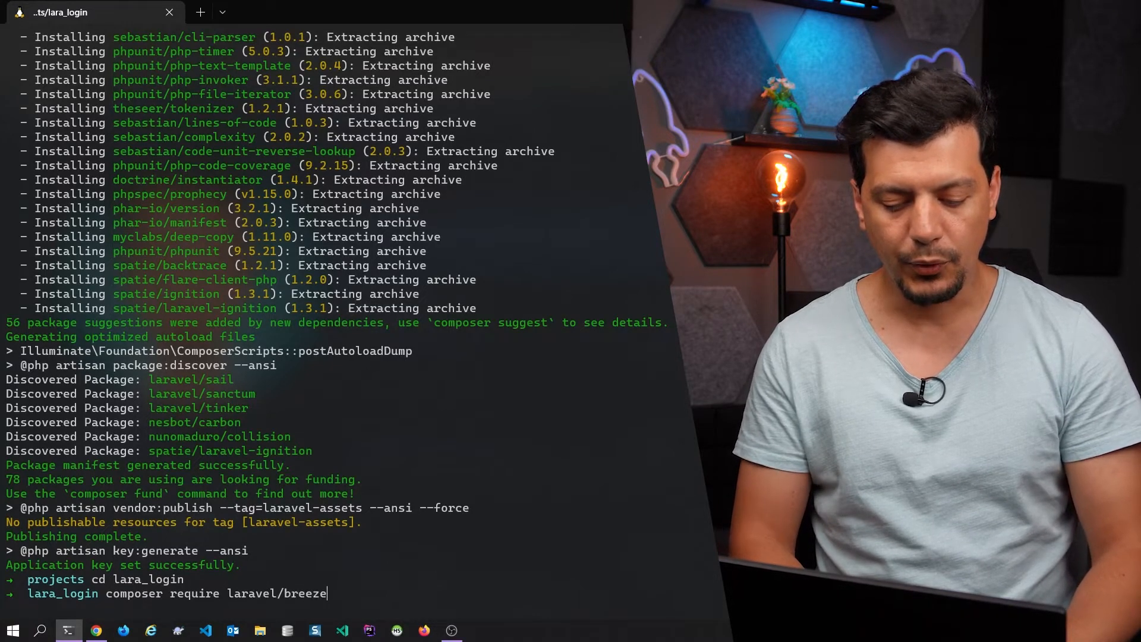
text(--dev)
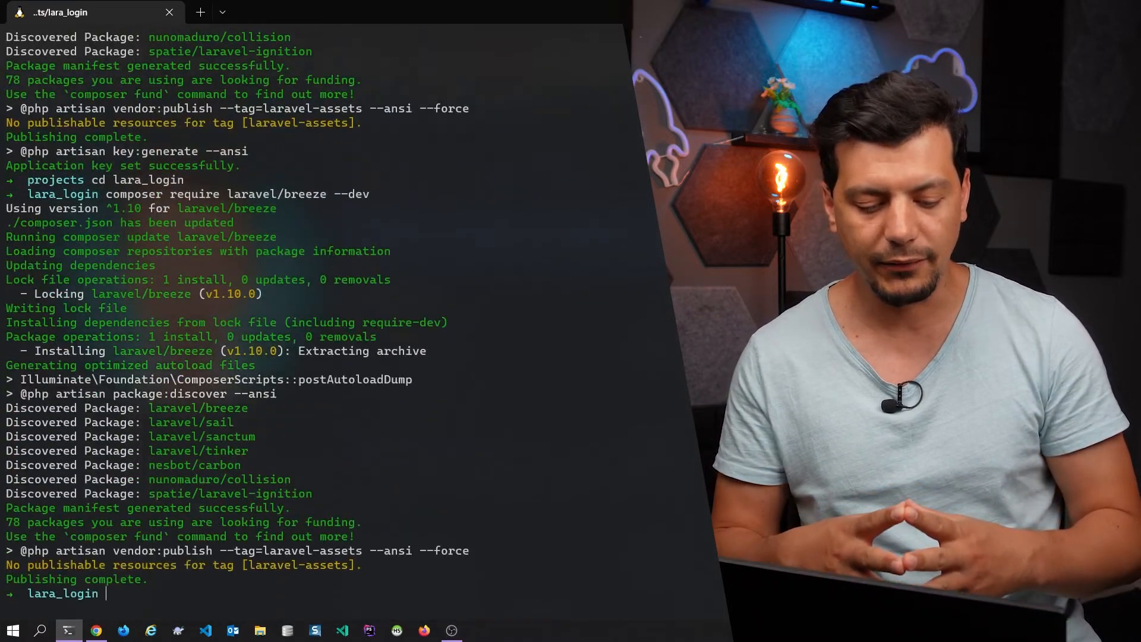
text(php artisan)
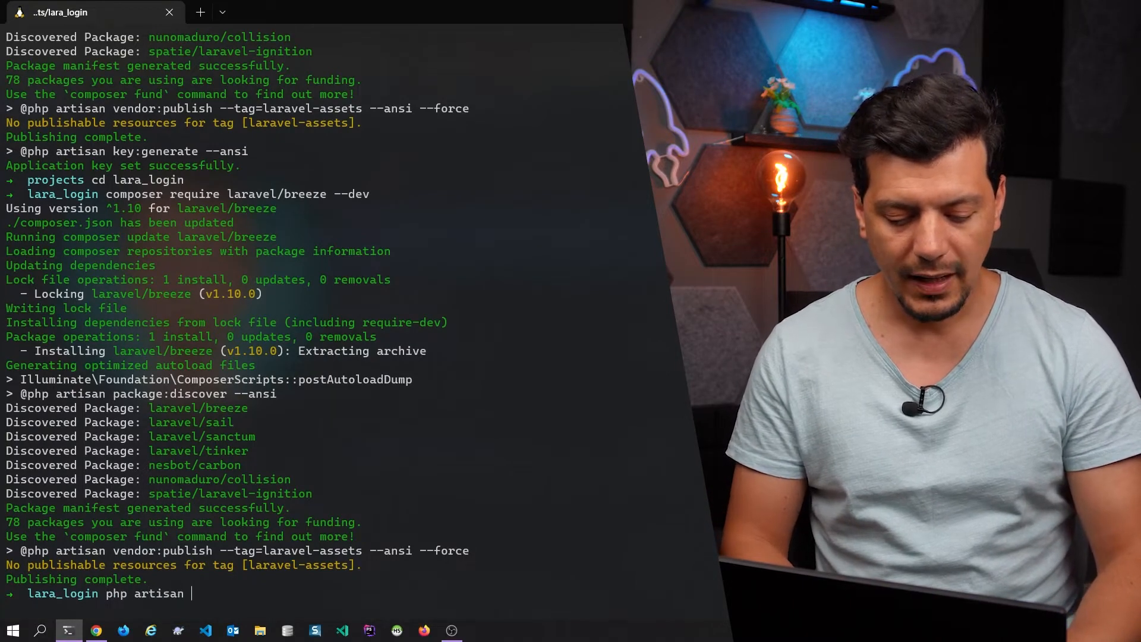
text(breeze:install)
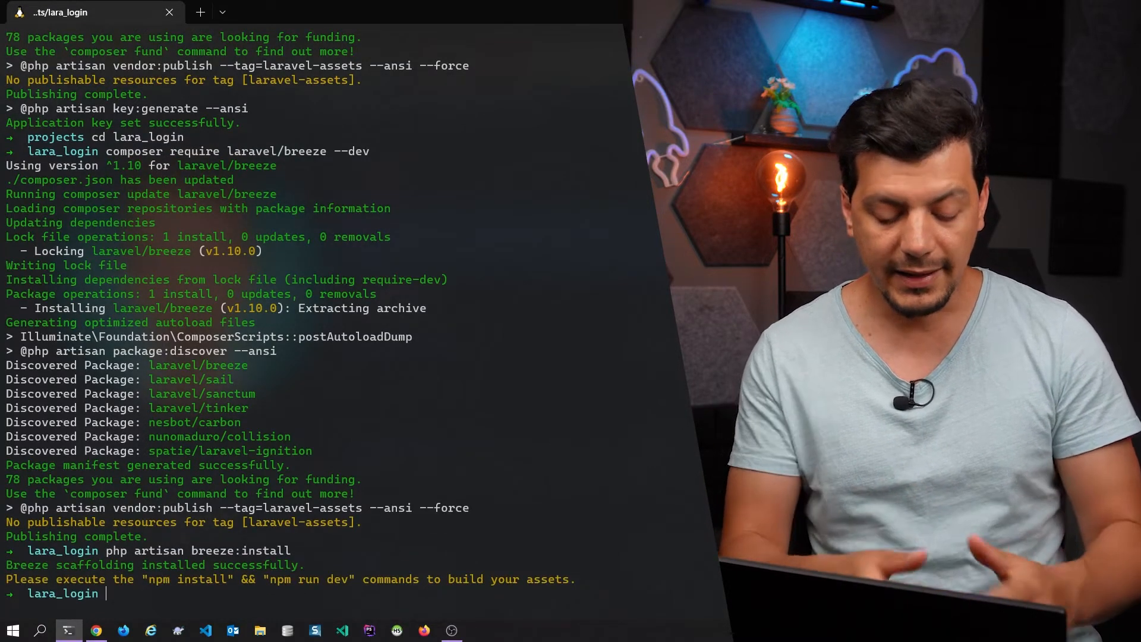
Run npm install && npm run build to install packages and build the Vite assets
text(npm)
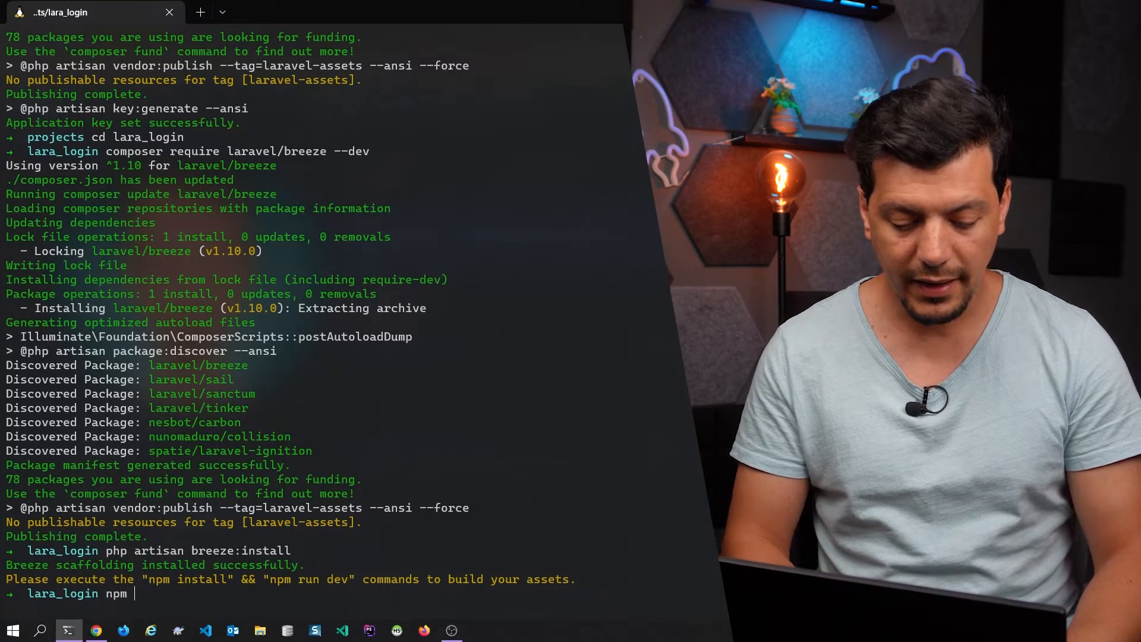
text(install &&)
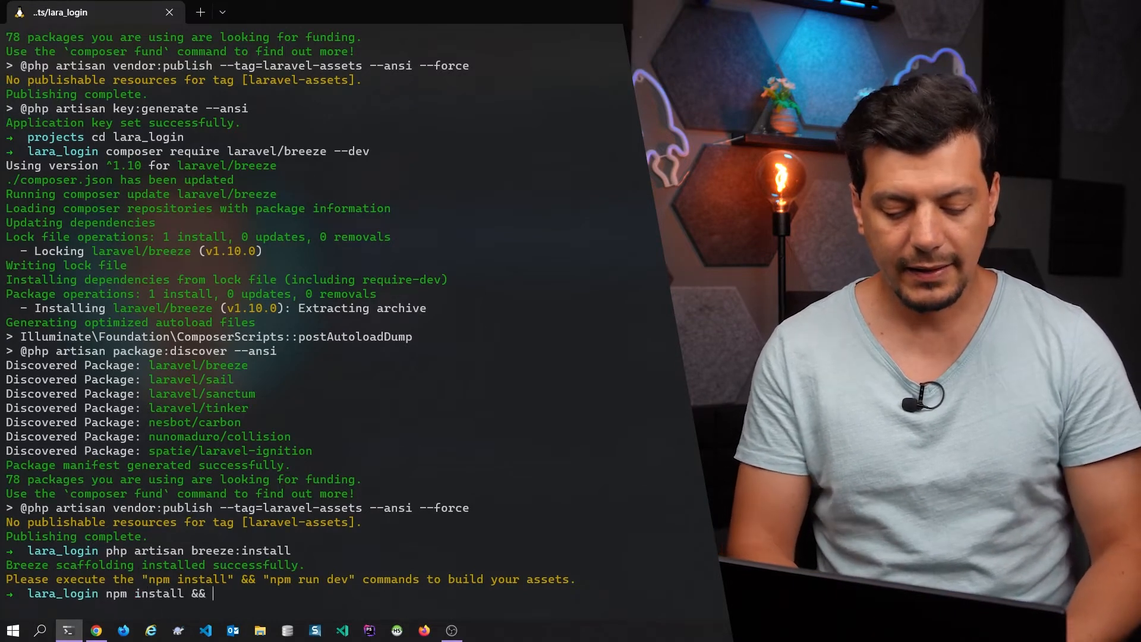
text(npm run build)
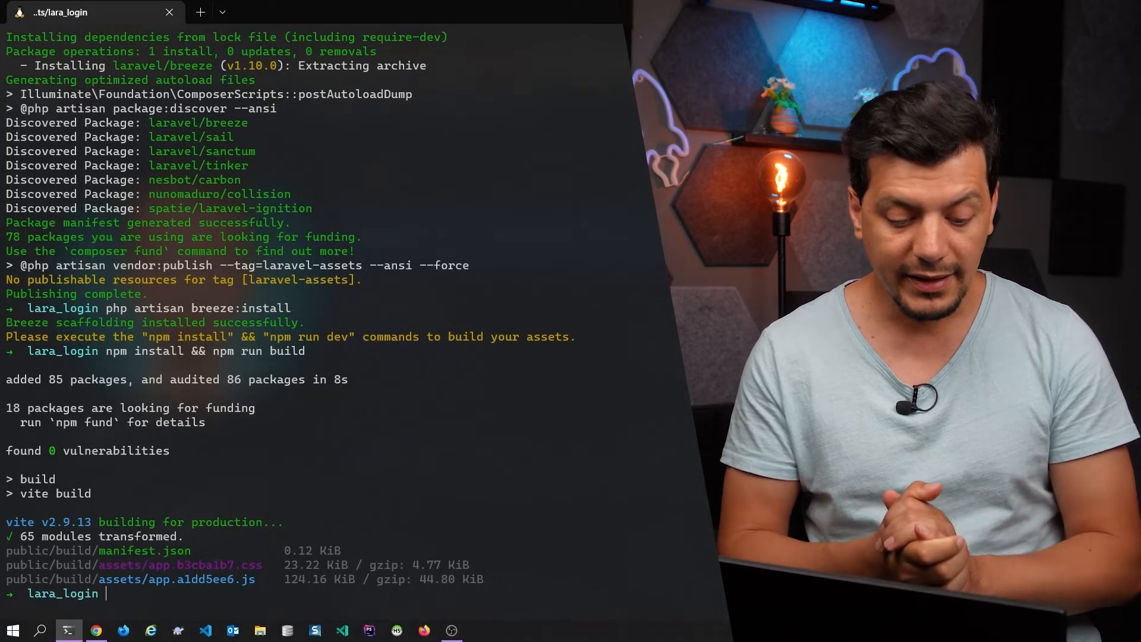
text(st)
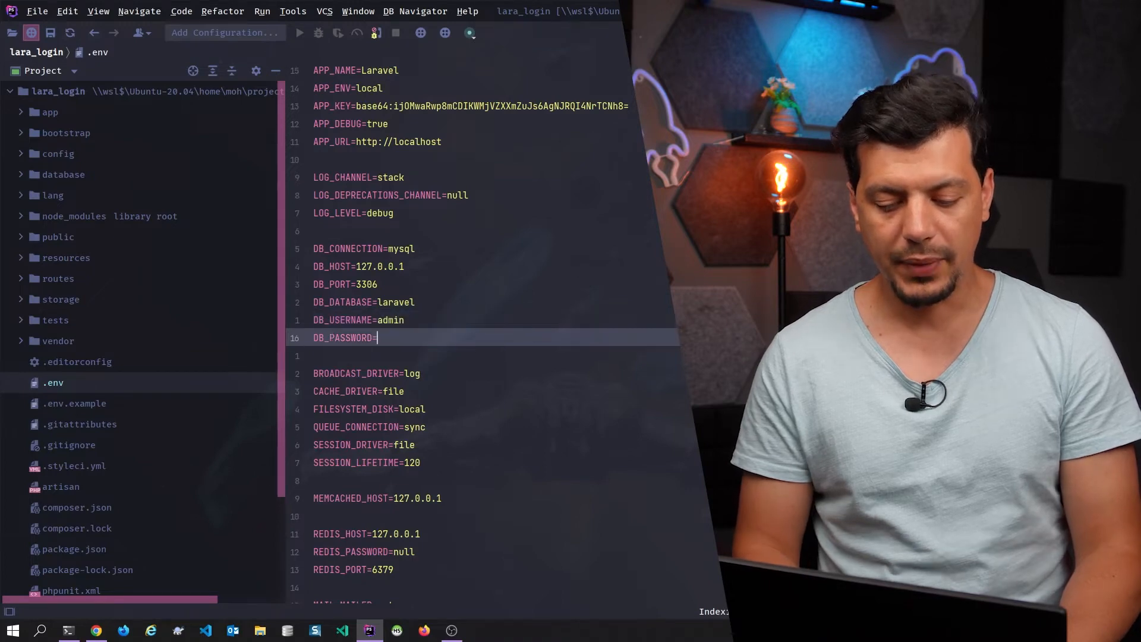
text(admin)
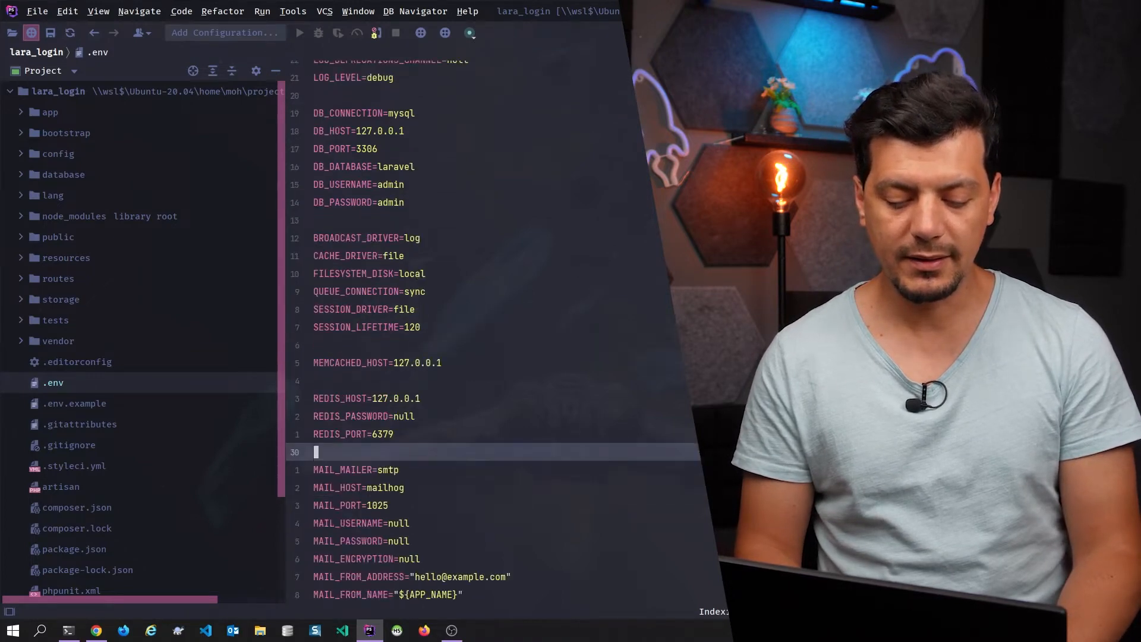
scroll(down, 3)
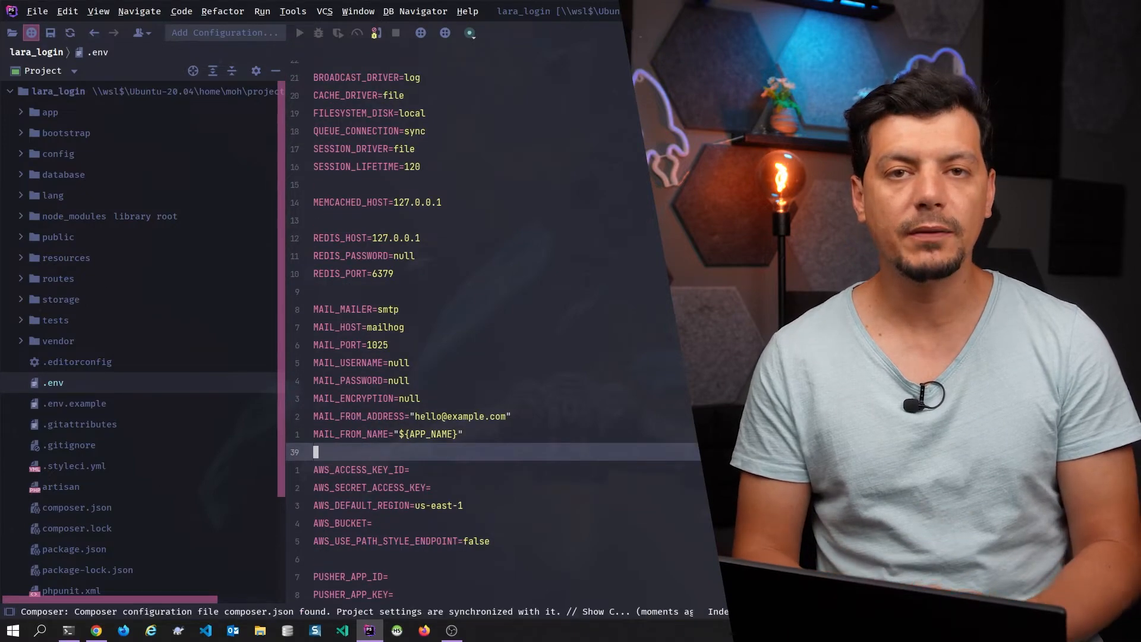
key(alt+tab)
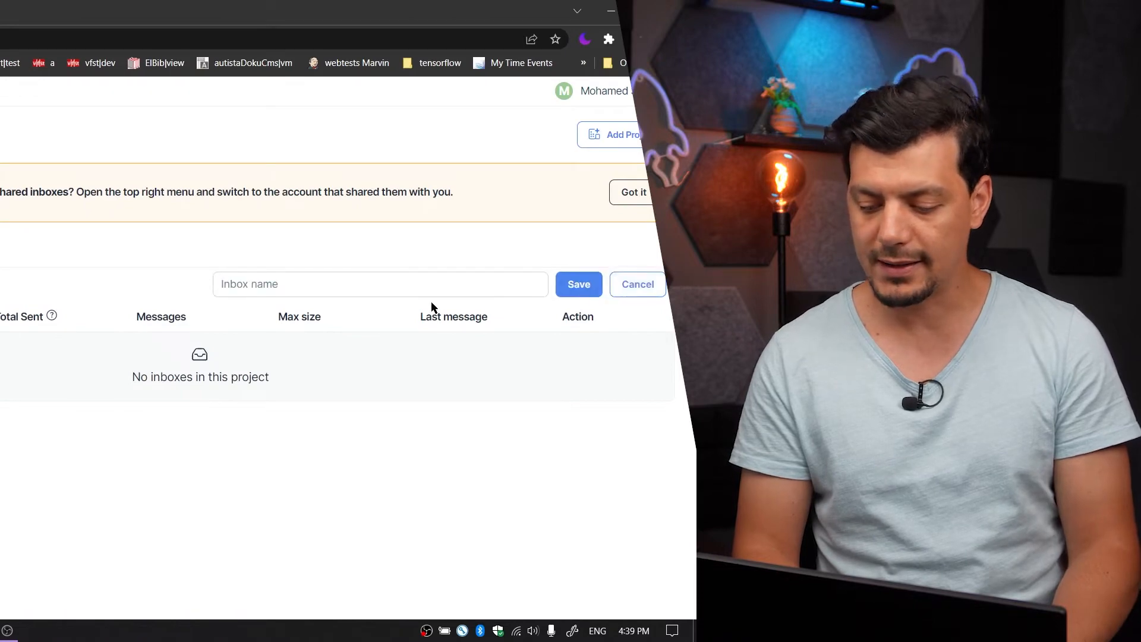
Create a Mailtrap inbox named laravel and reveal its SMTP credentials
text(laravel)
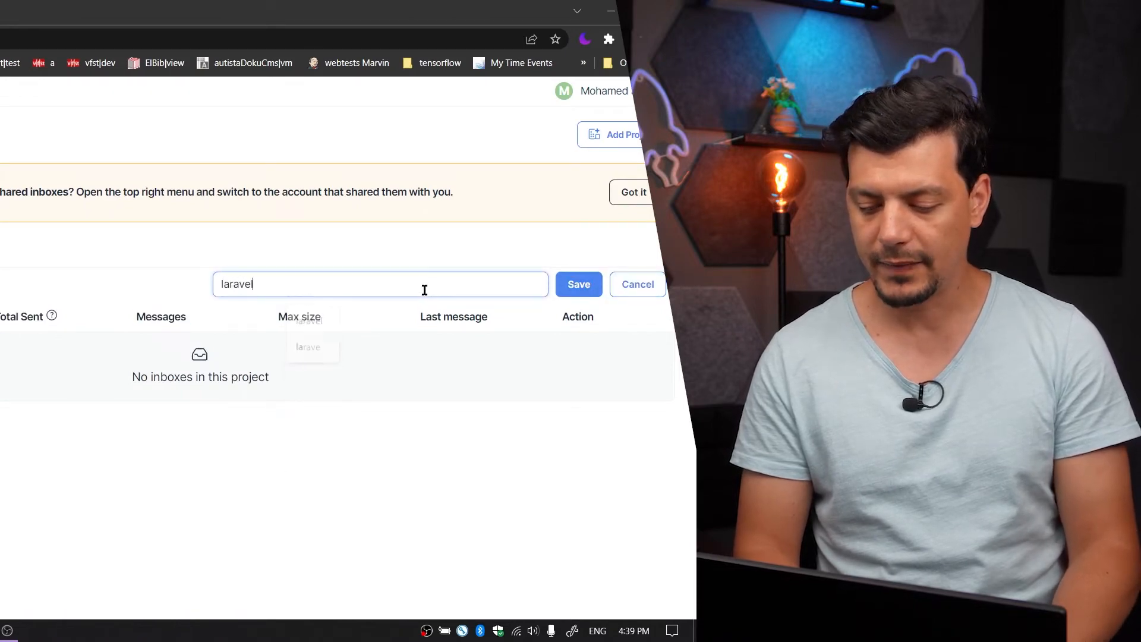
click(579, 284)
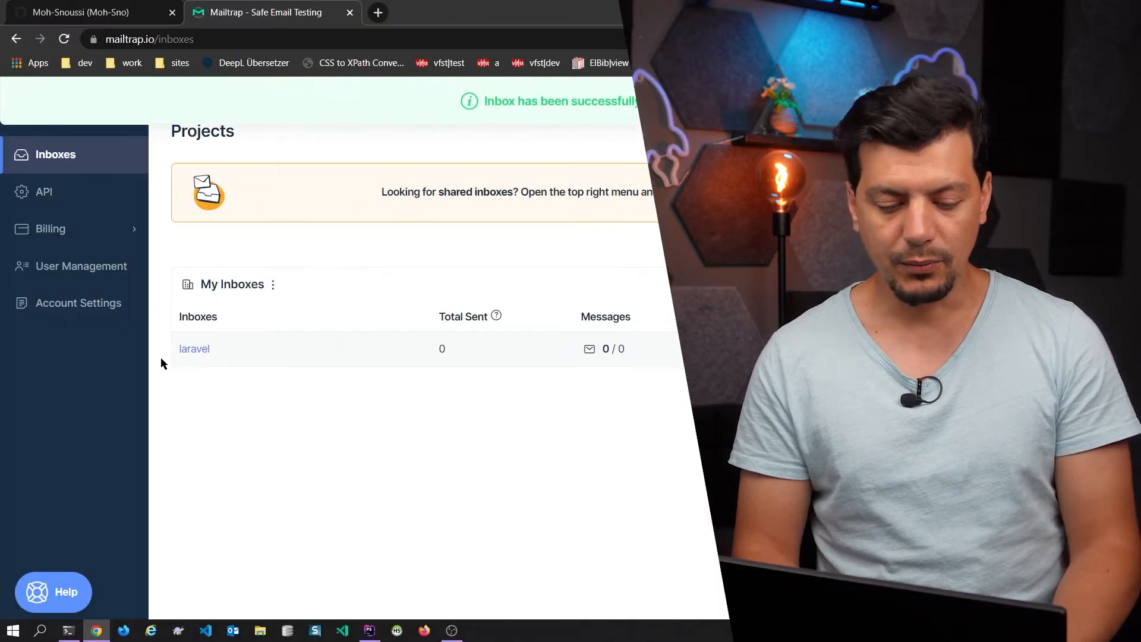
click(194, 348)
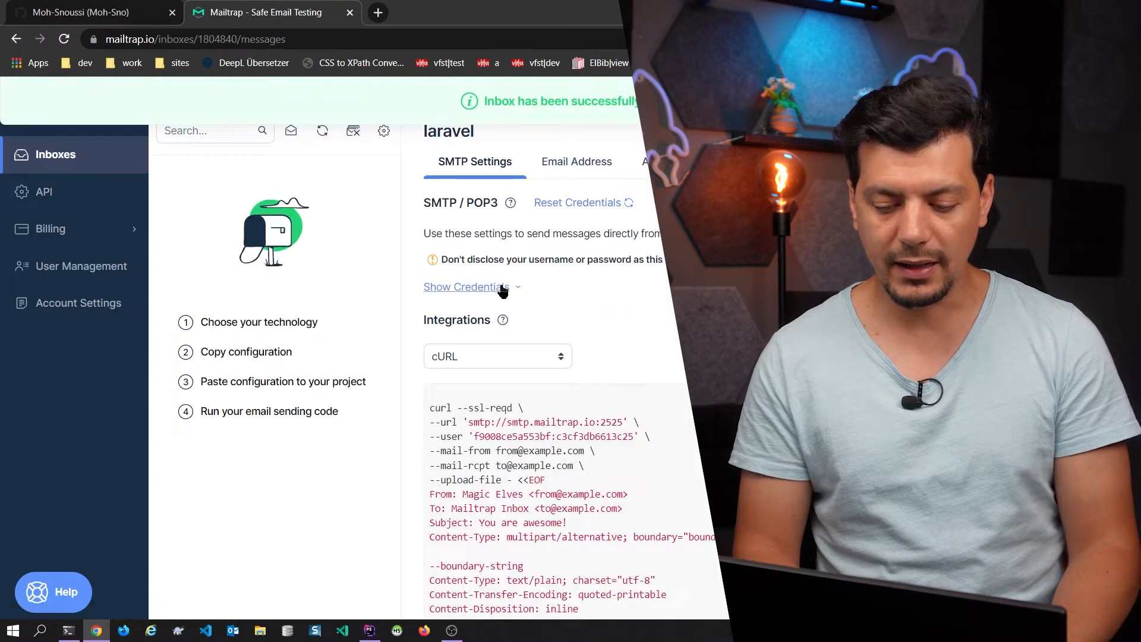
click(463, 286)
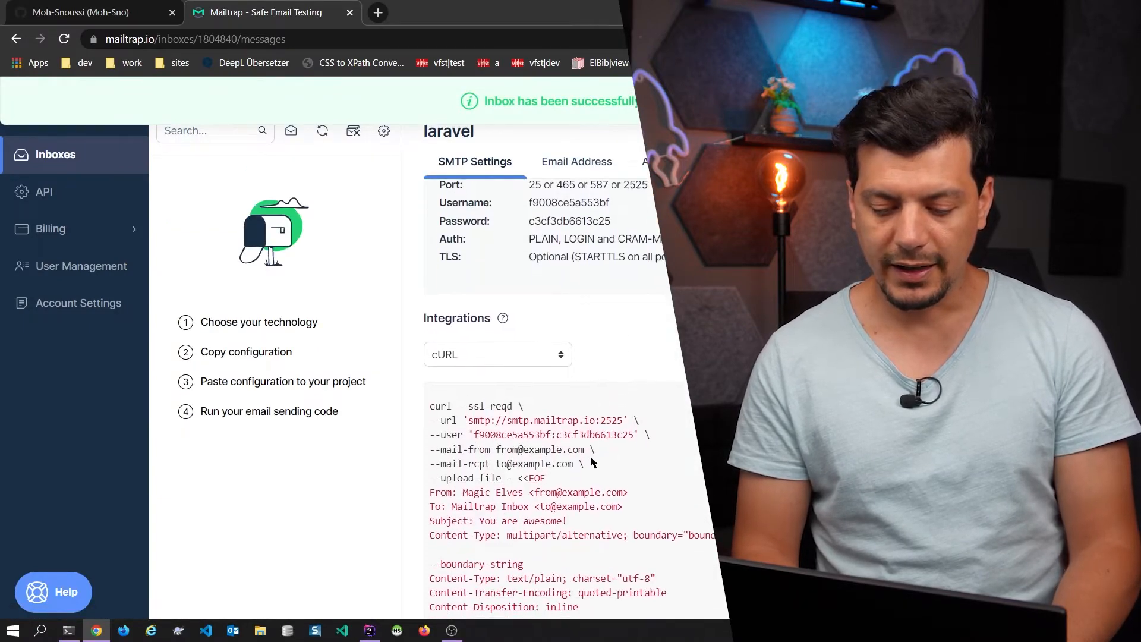
Choose the Laravel 7+ integration and copy its MAIL_ configuration lines
click(497, 354)
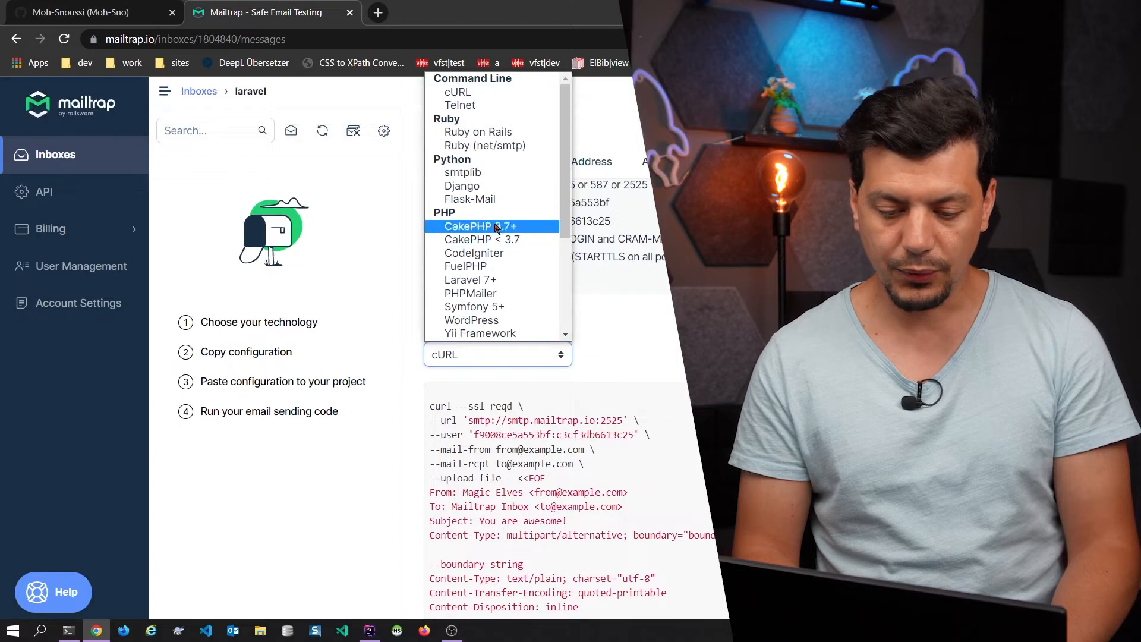
click(471, 279)
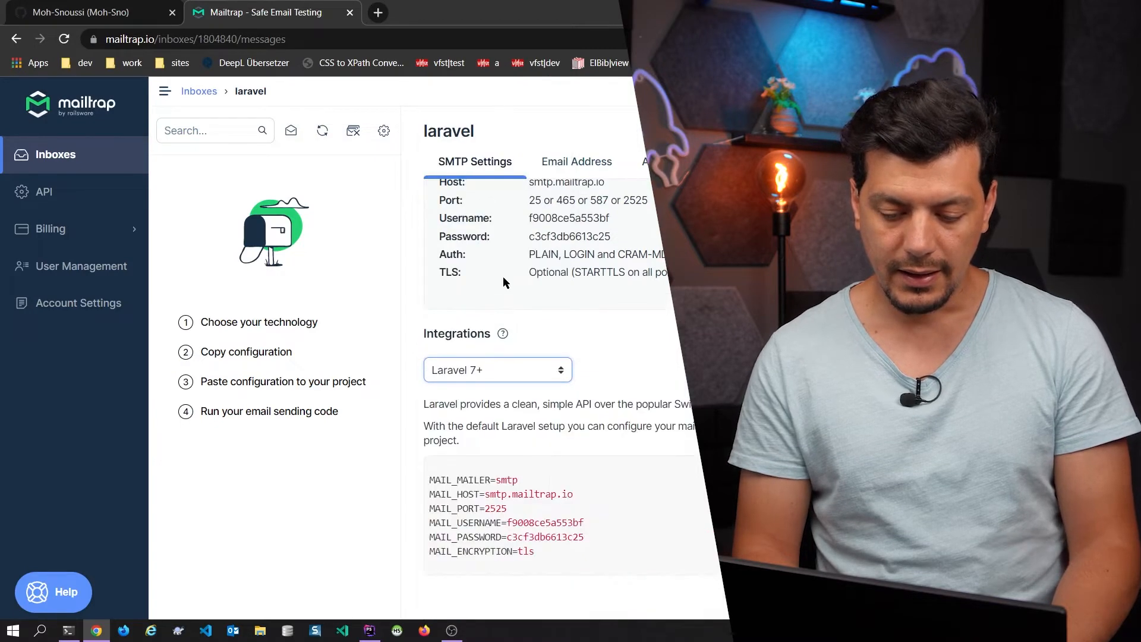
drag(452, 493, 534, 550)
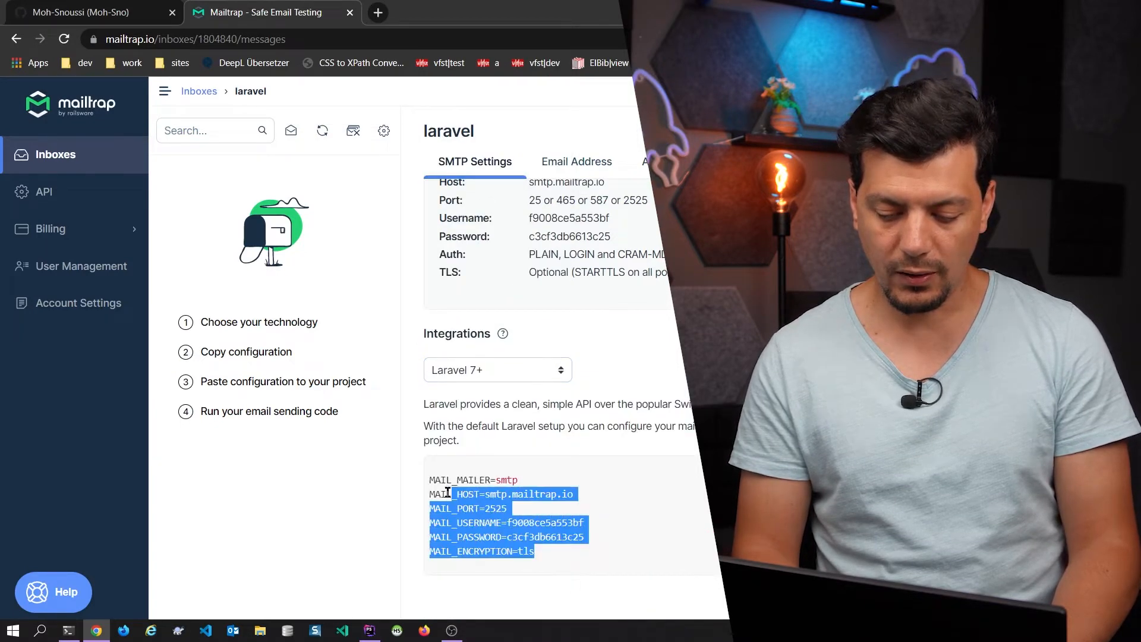
key(alt+tab)
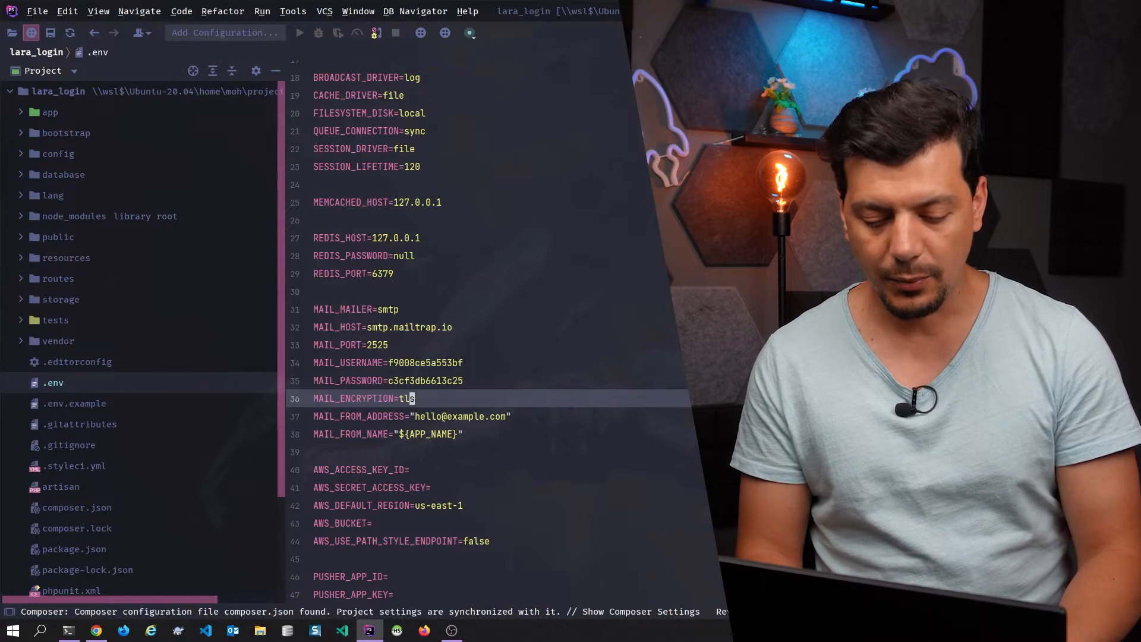
Run php artisan migrate in the PhpStorm terminal, then search for the User model
text(php a)
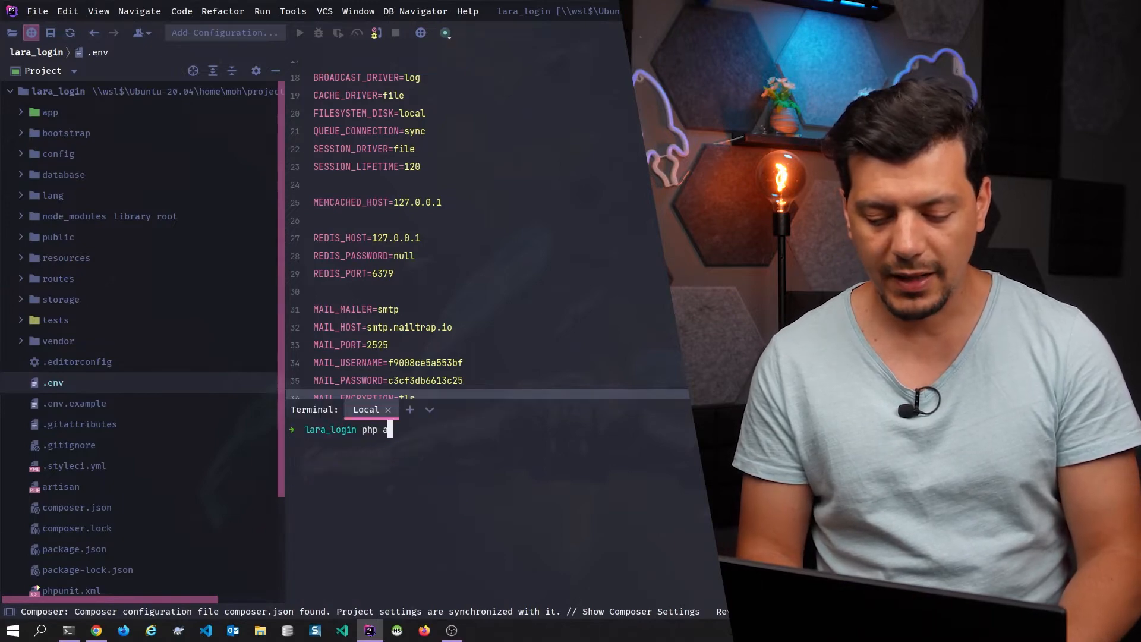
text(rtisan mig)
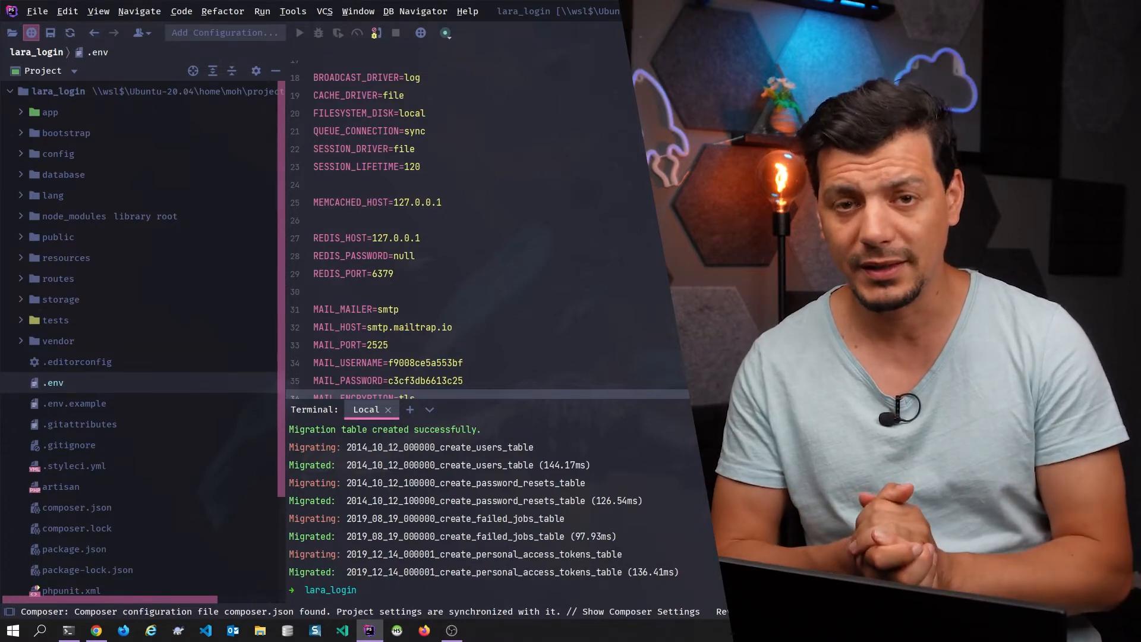
text(us)
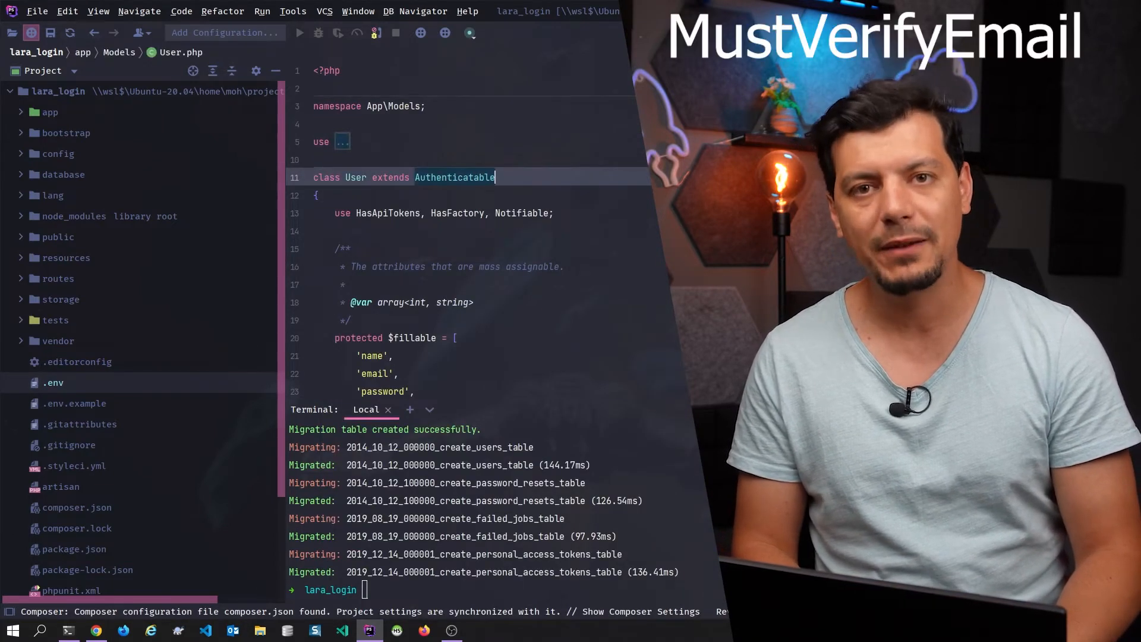
Append 'implements MustVerifyEmail' to the User class declaration
text(implements)
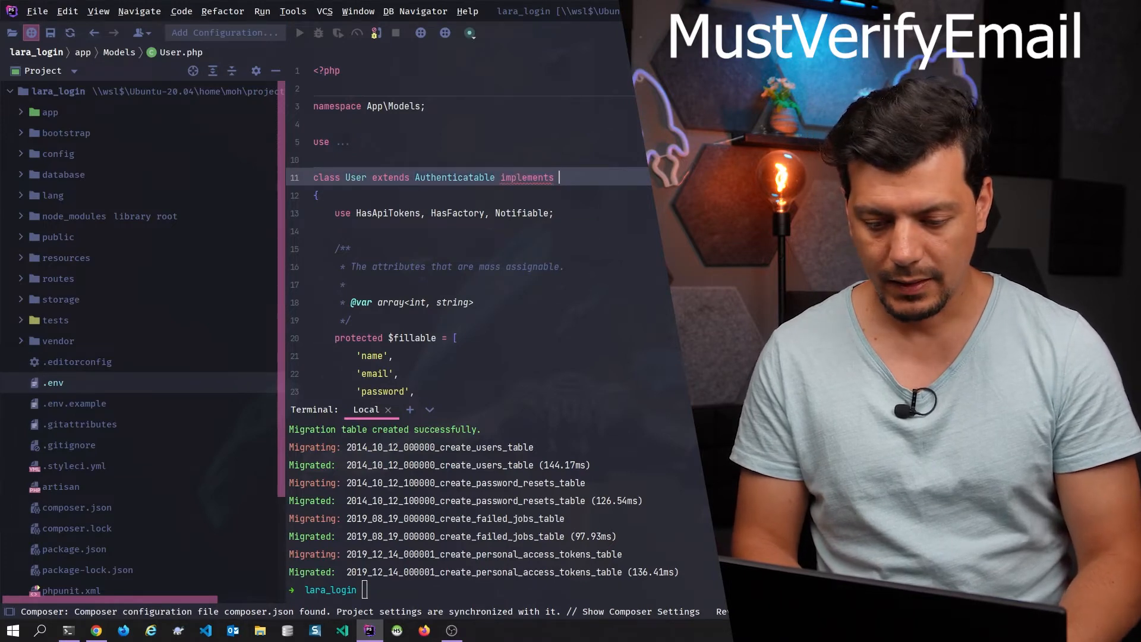
text(MustVerifyEmail)
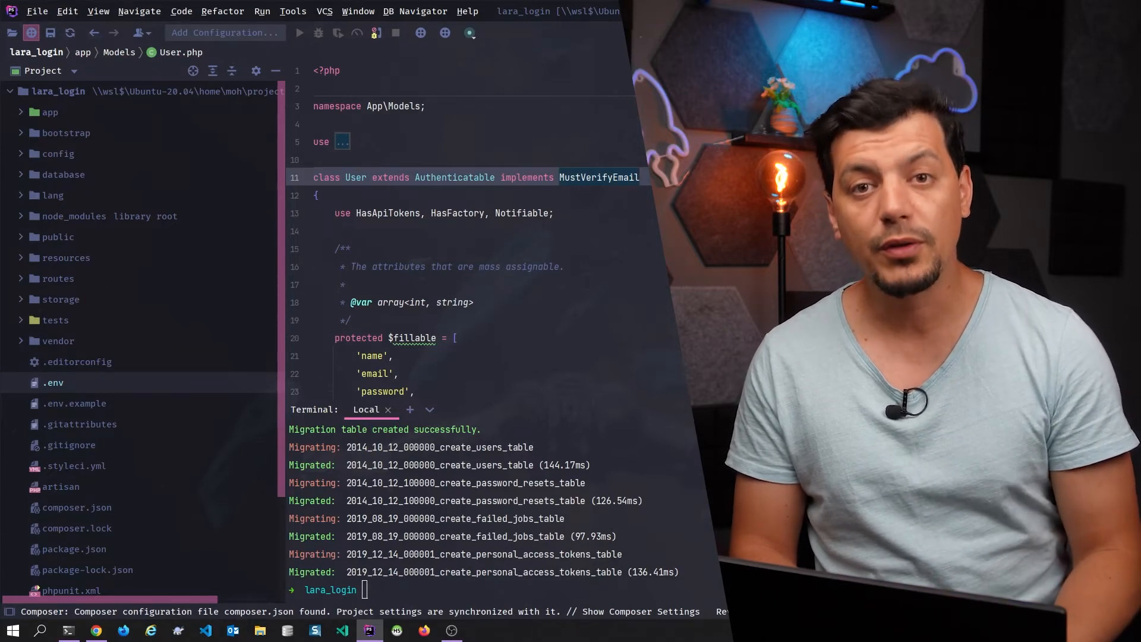
Find and open routes/web.php via Search Everywhere with 'web'
text(web)
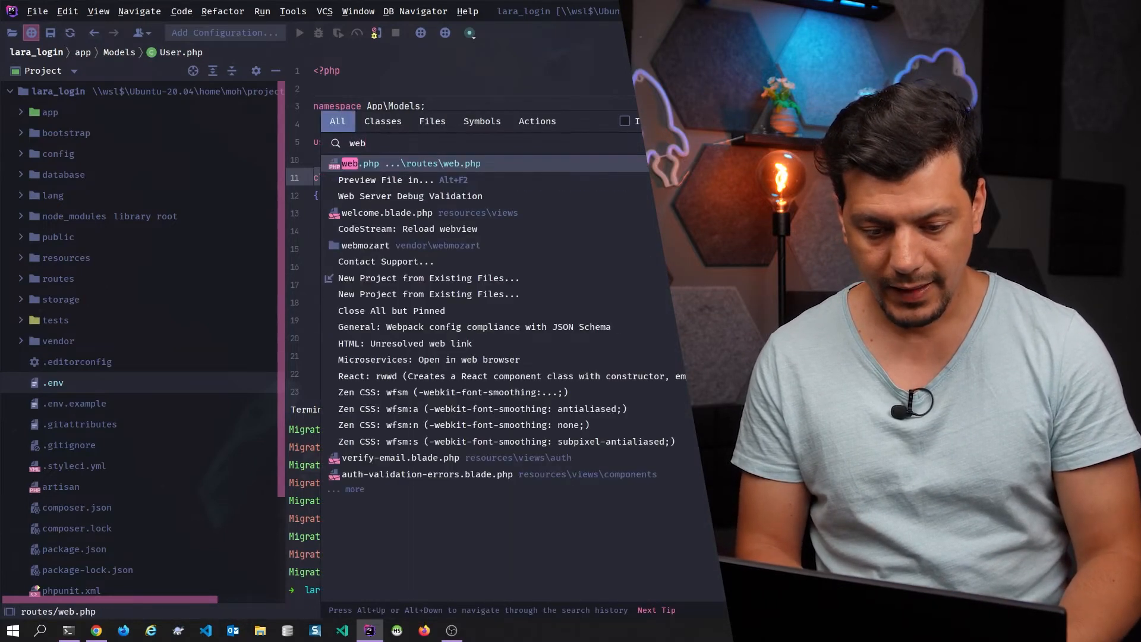
click(404, 163)
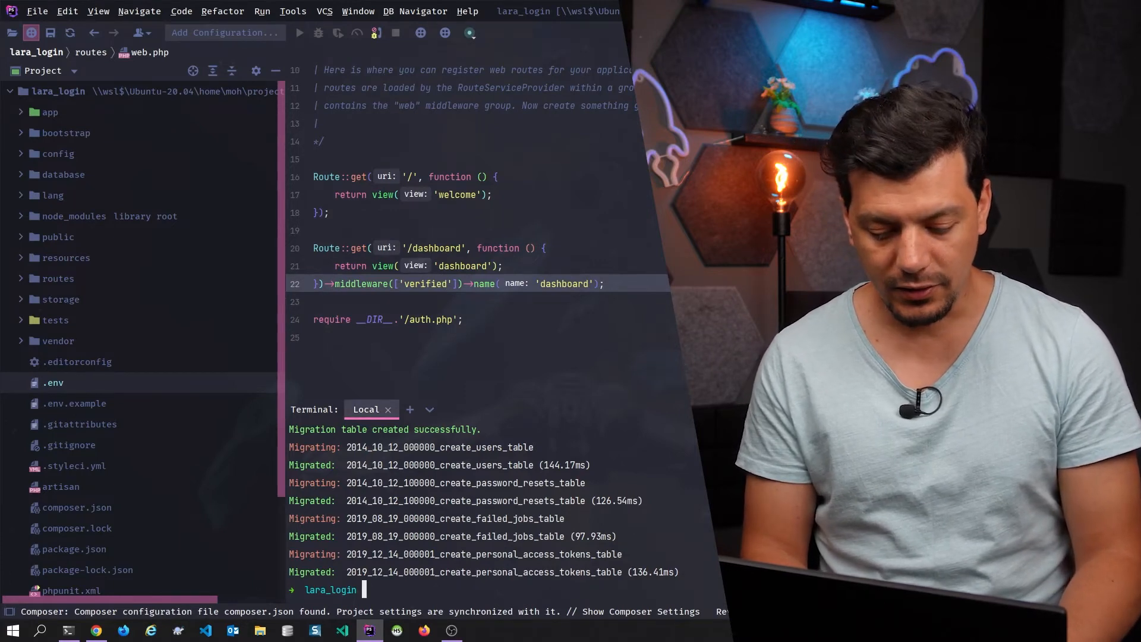
Start the development server with php artisan serve at 127.0.0.1:8000
text(php artisan serve)
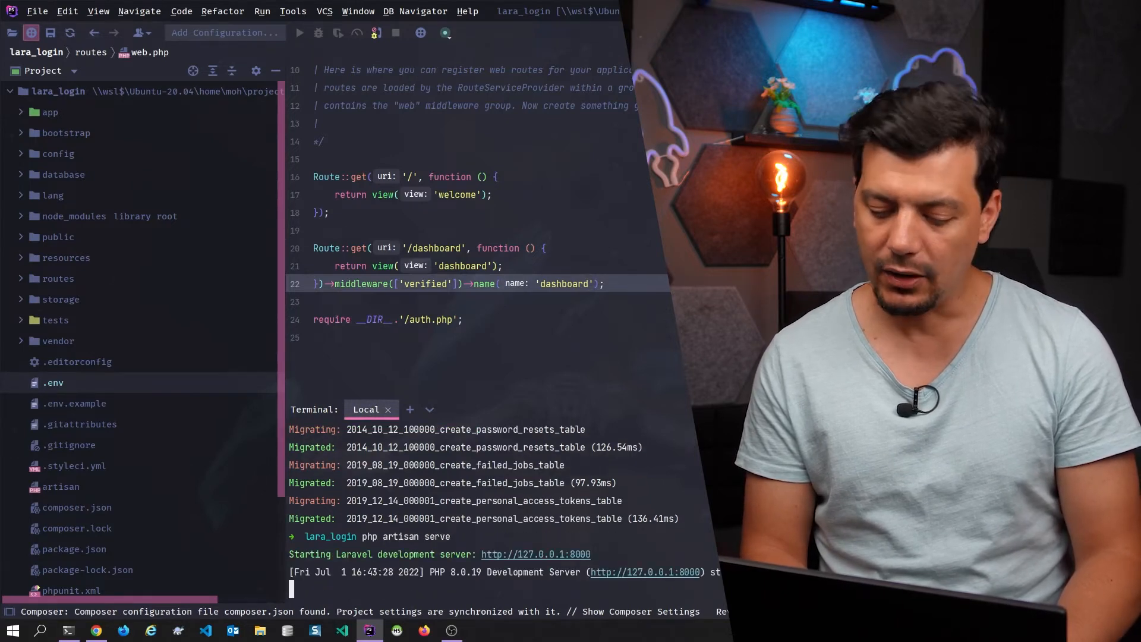
mouse_move(558, 560)
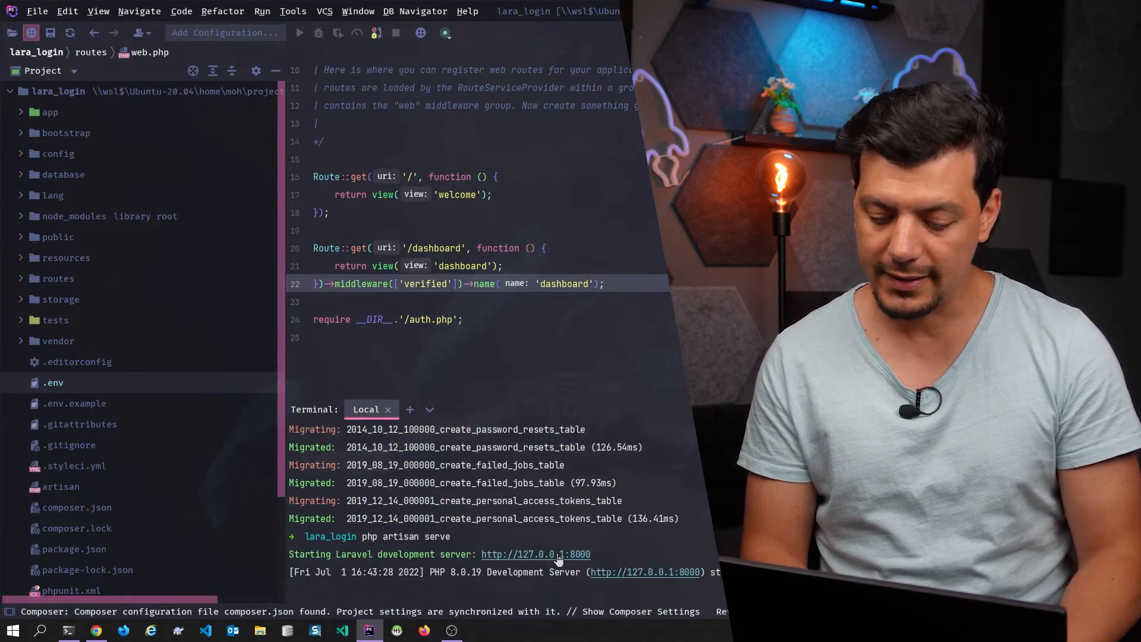
Open the served app in Chrome and go to its Log in page
click(536, 554)
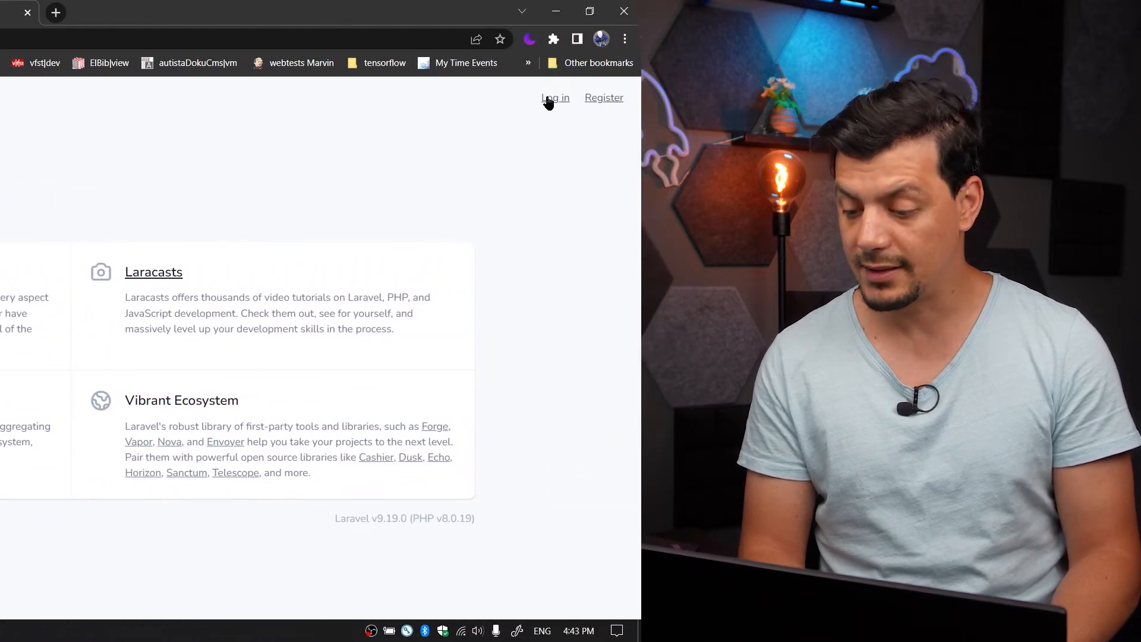
click(554, 98)
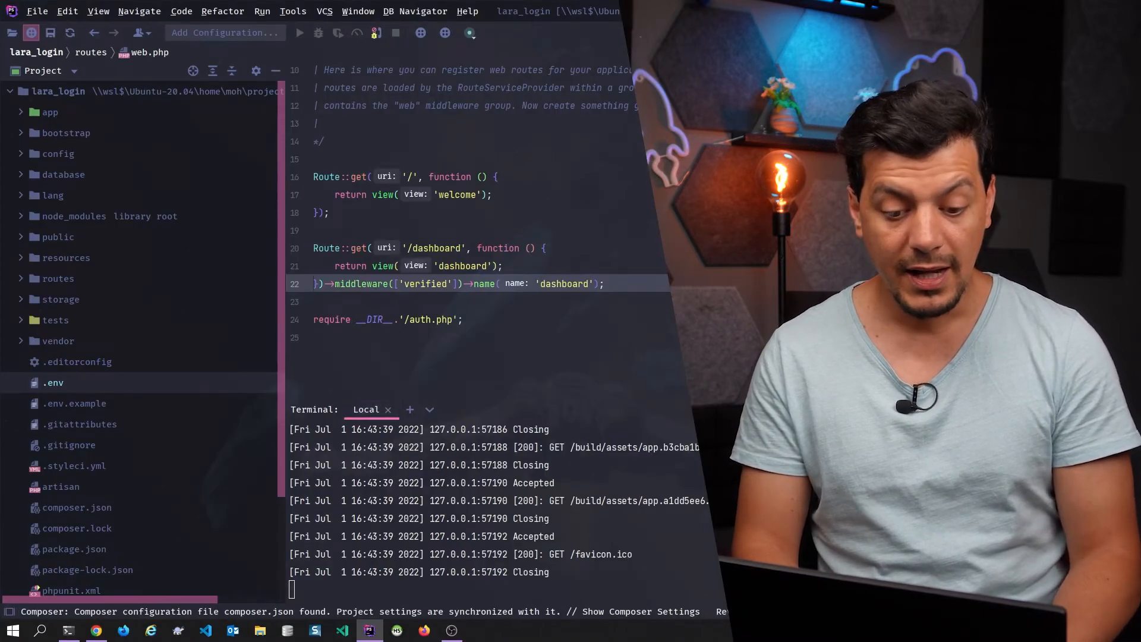
Locate login.blade.php via Search Everywhere and scroll to the end of the login form
text(web)
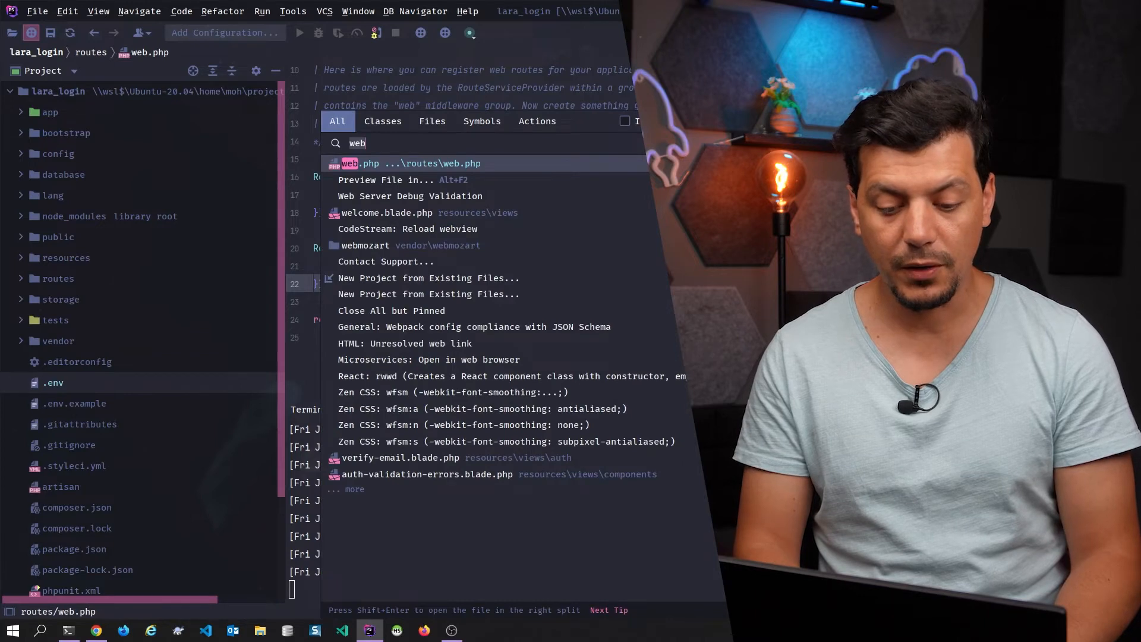
text(login)
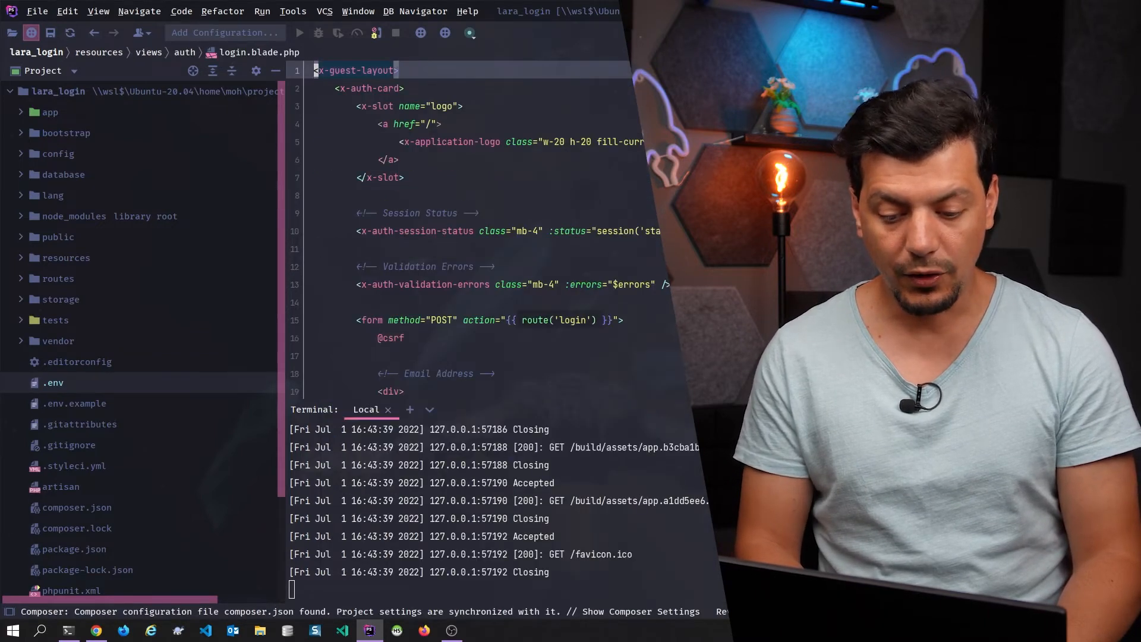
scroll(down, 3)
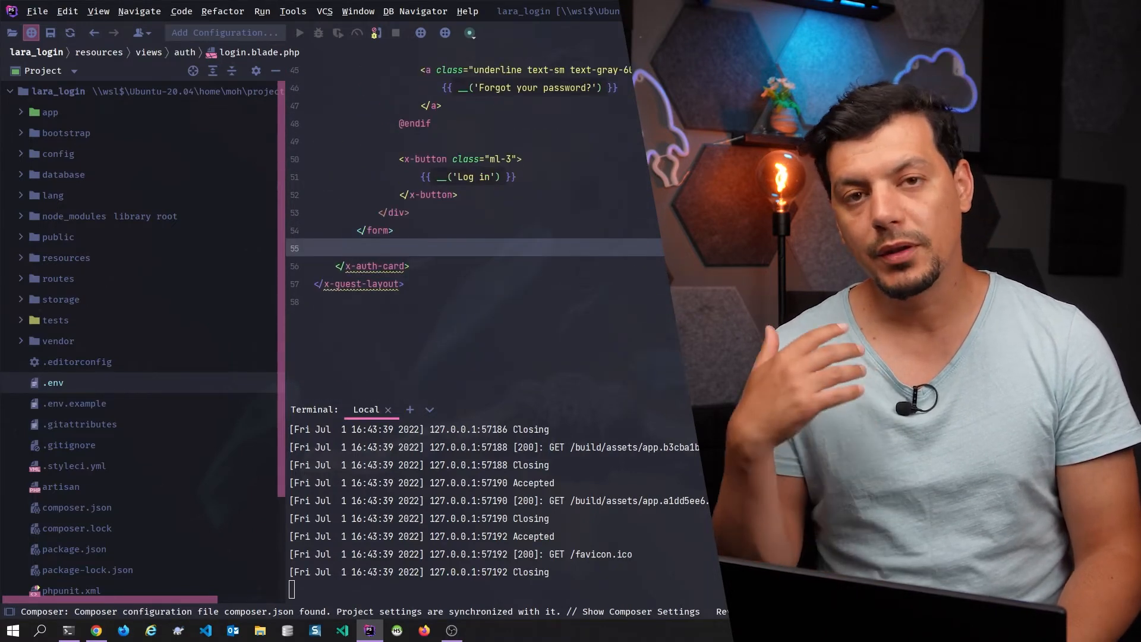
Add an <a href="{{route('register')}}"> link reading 'click here to register' after </form>
text(<a href=""></a>)
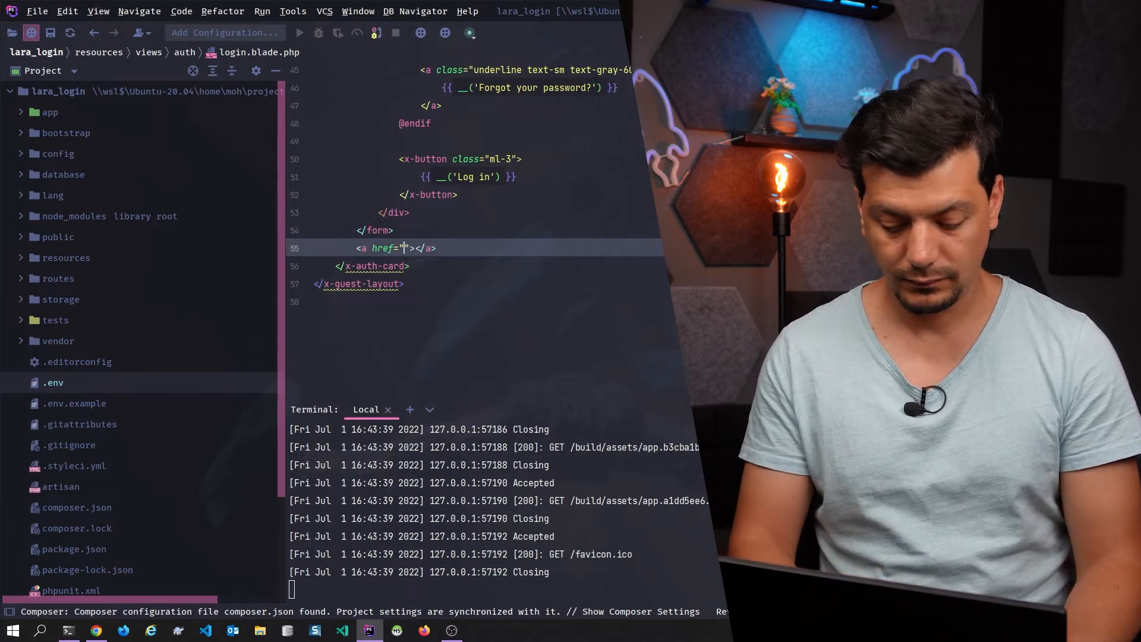
text({{route(')
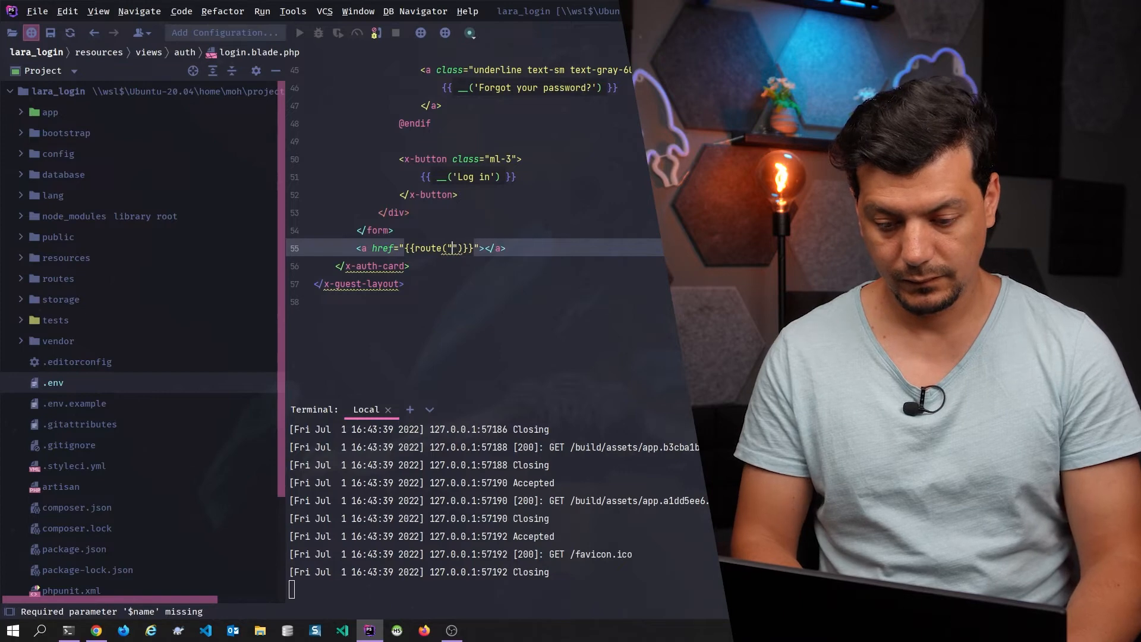
text(register)
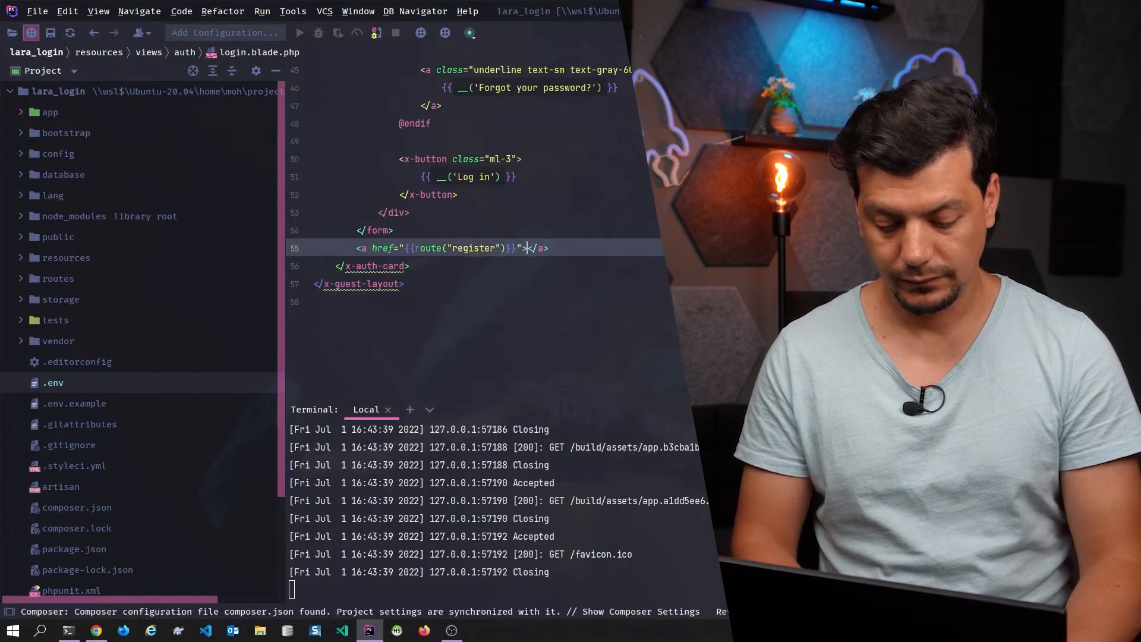
text(click)
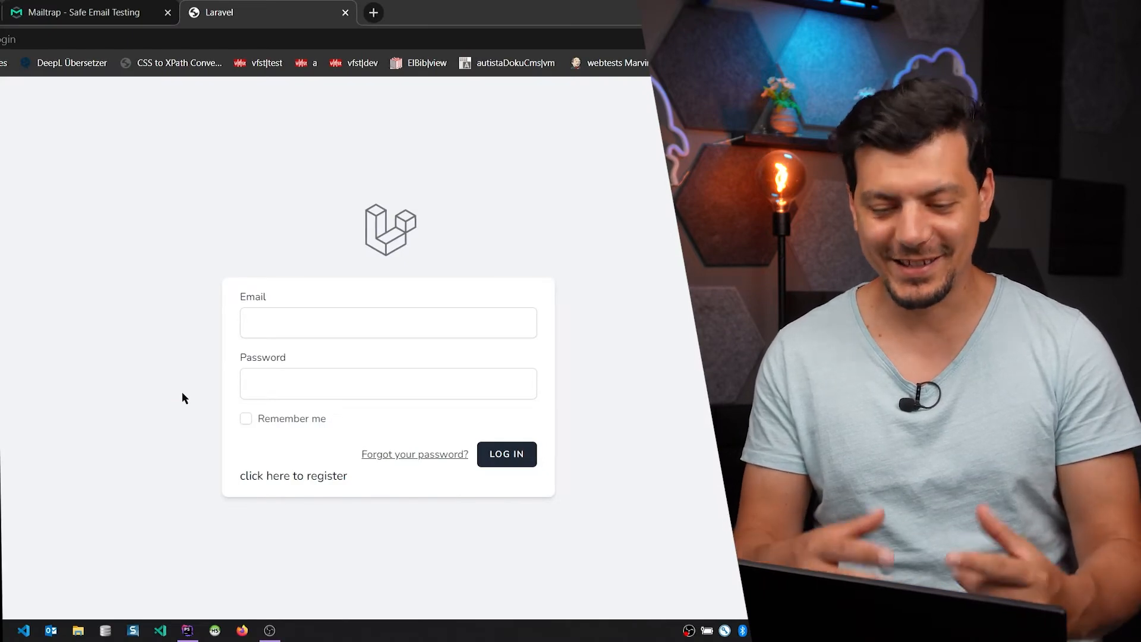
mouse_move(204, 427)
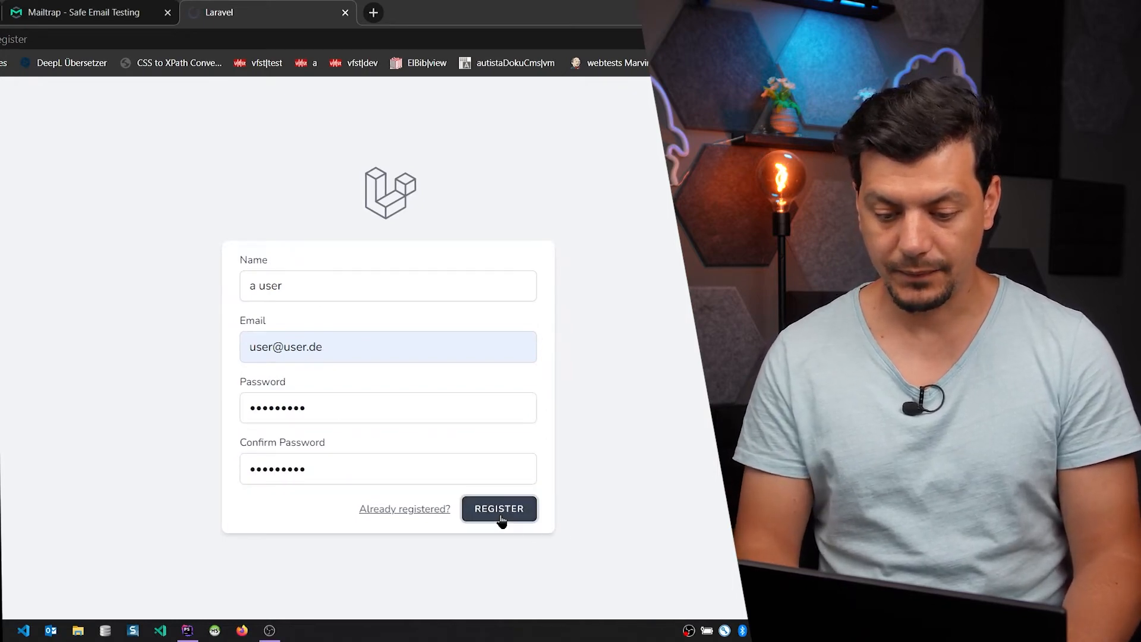
click(499, 508)
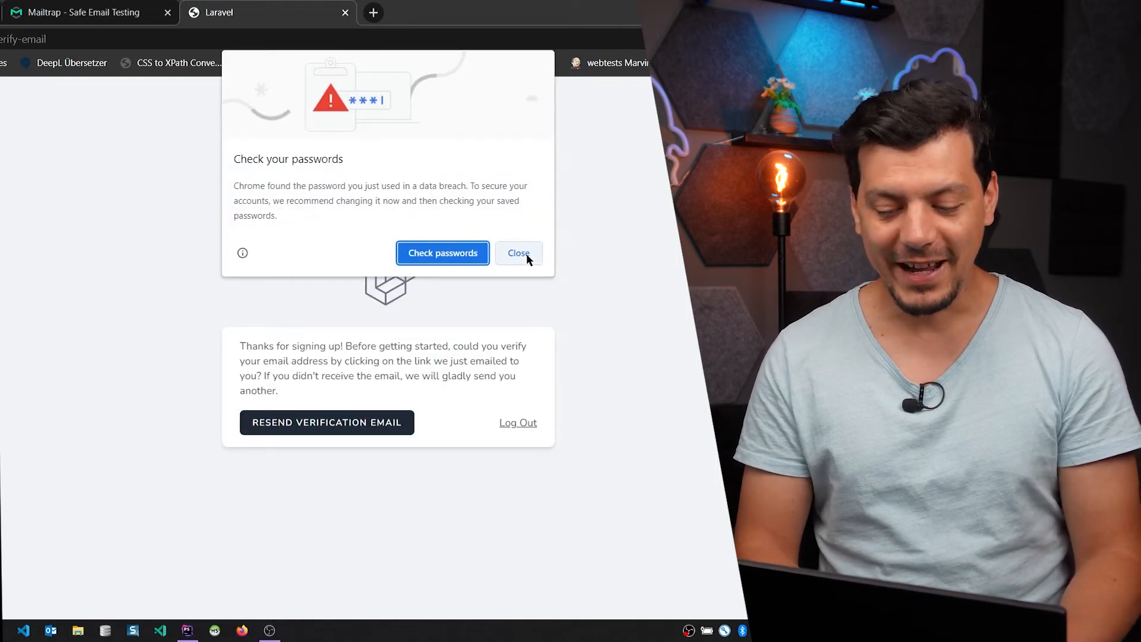
click(518, 253)
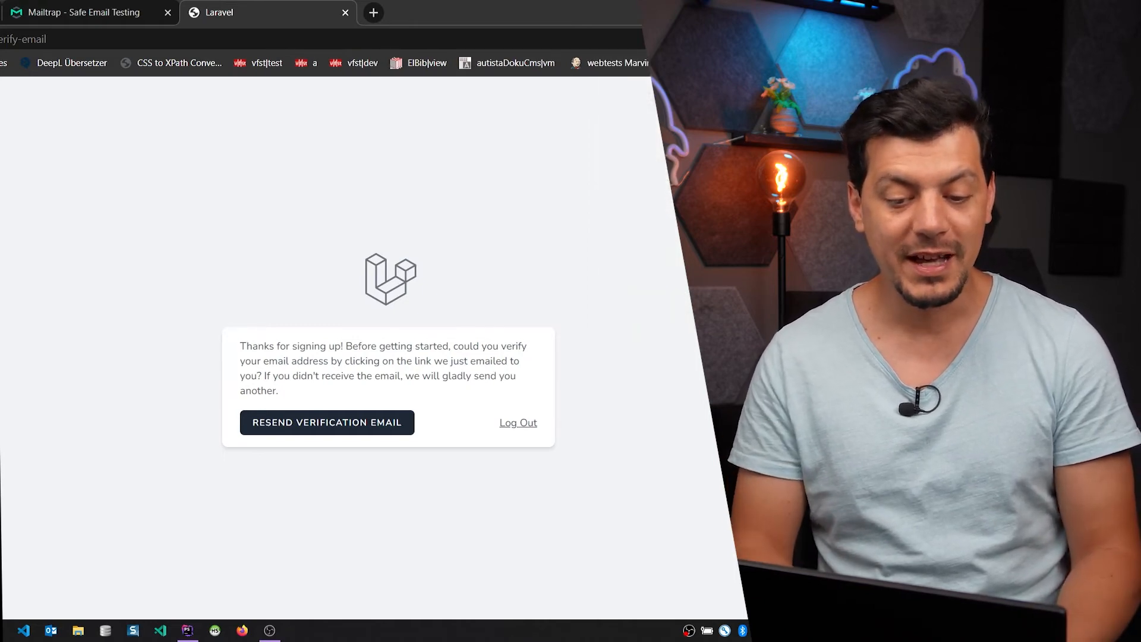
In Mailtrap, read the Verify Email Address message and follow its verification link
click(83, 13)
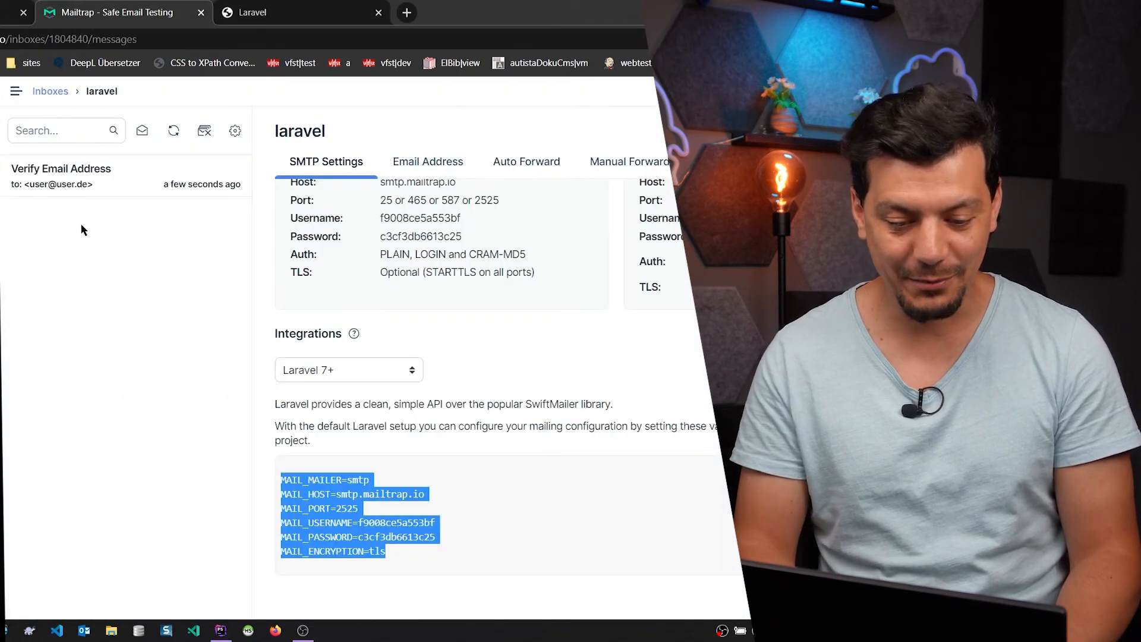
click(60, 168)
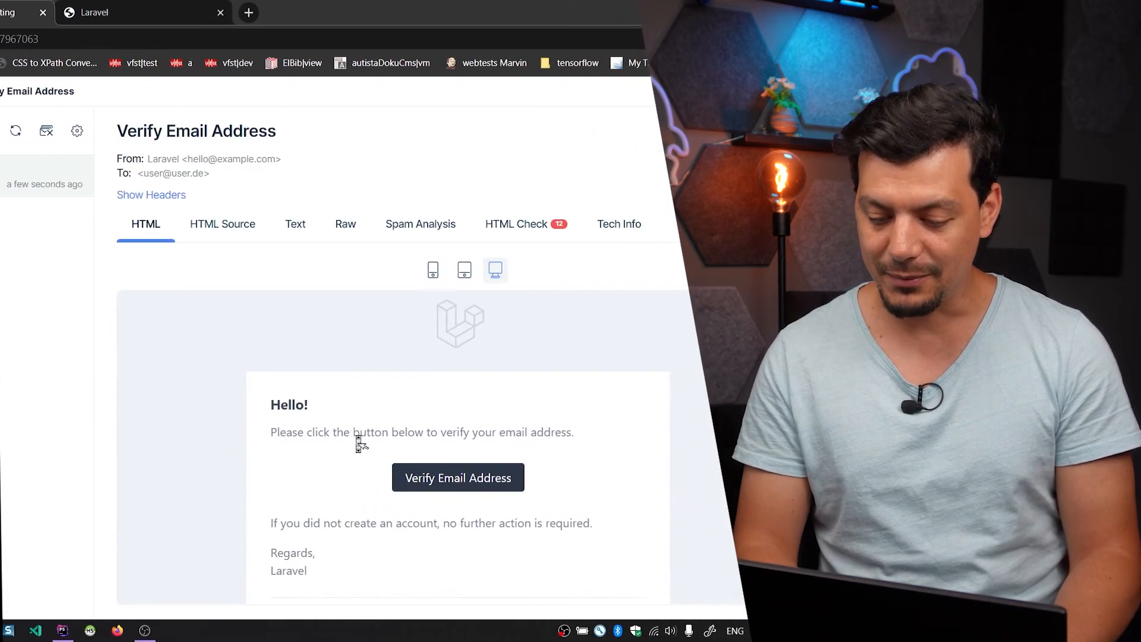
scroll(down, 3)
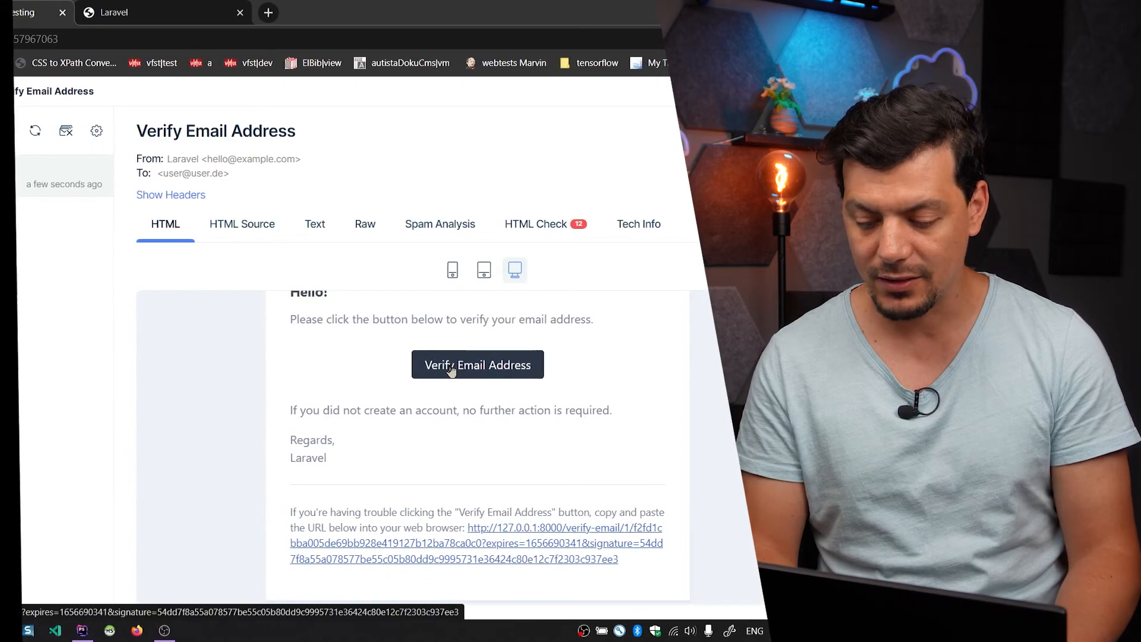
click(477, 365)
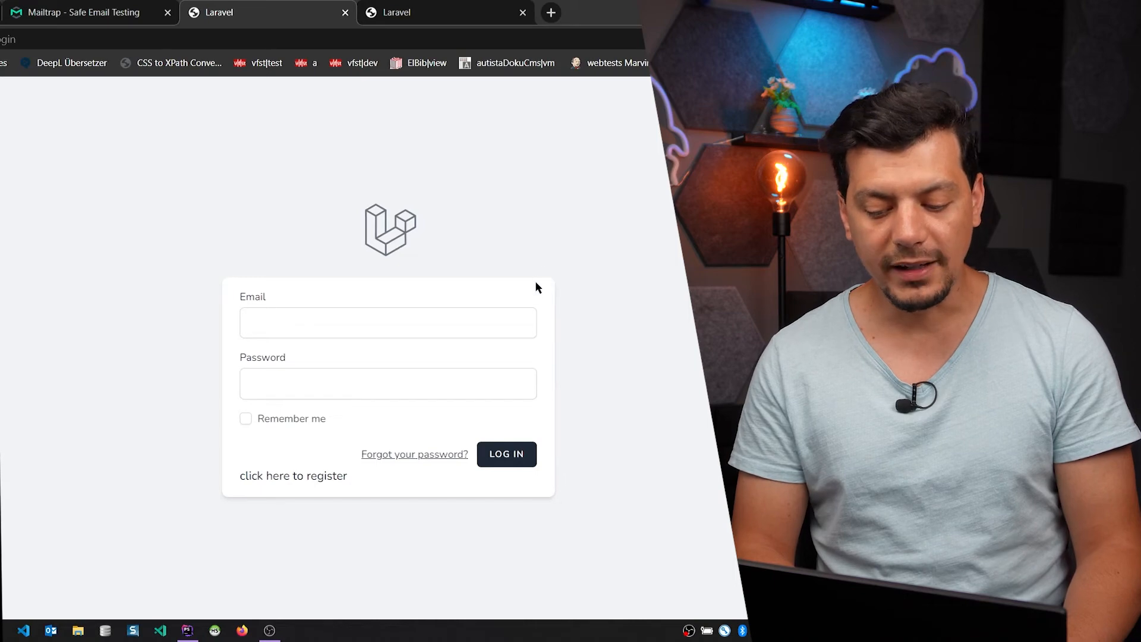
click(414, 454)
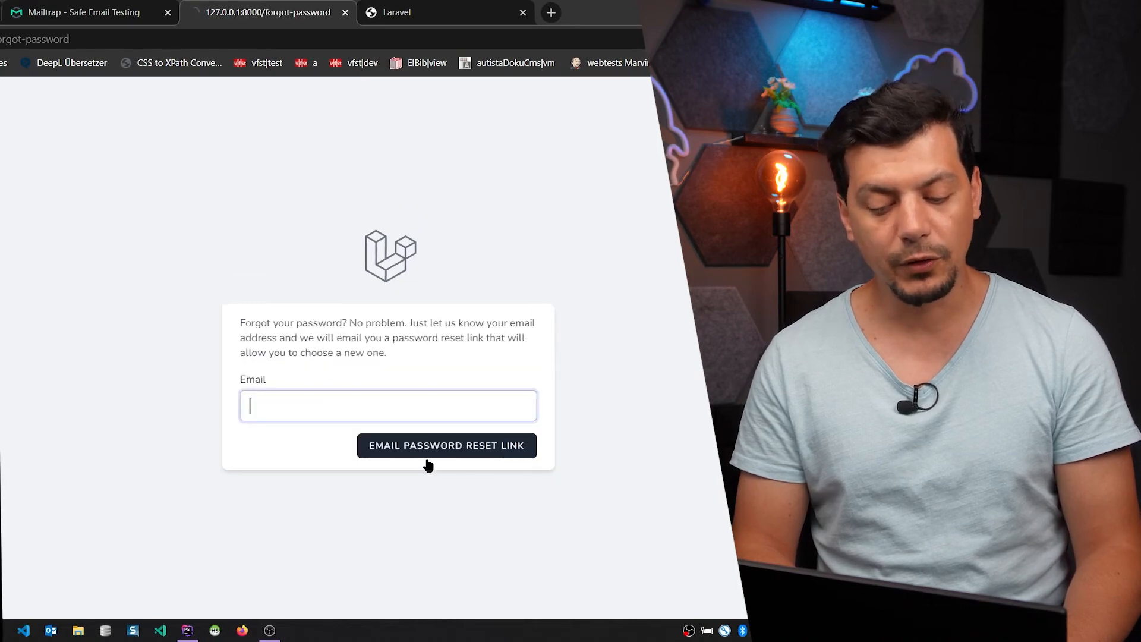
click(447, 444)
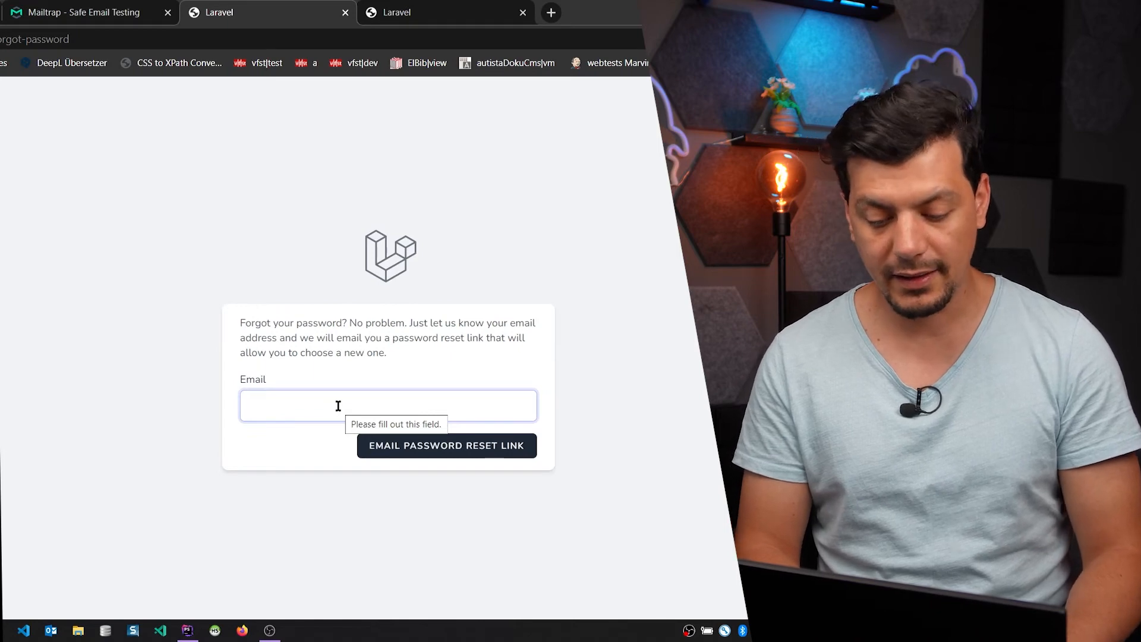
text(user@user.de)
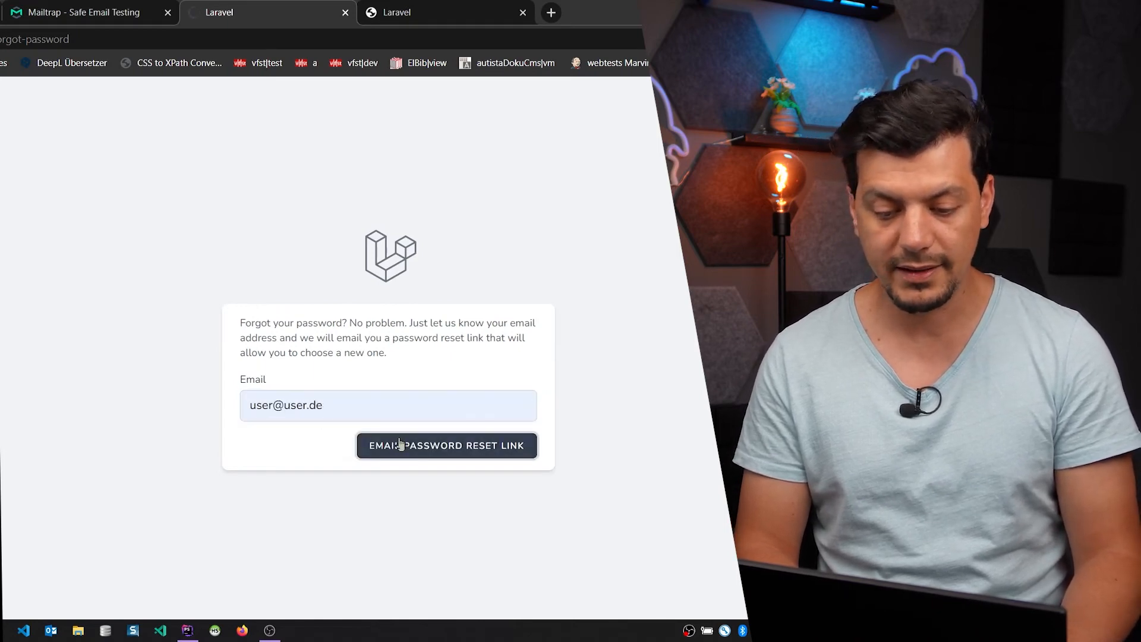
click(447, 444)
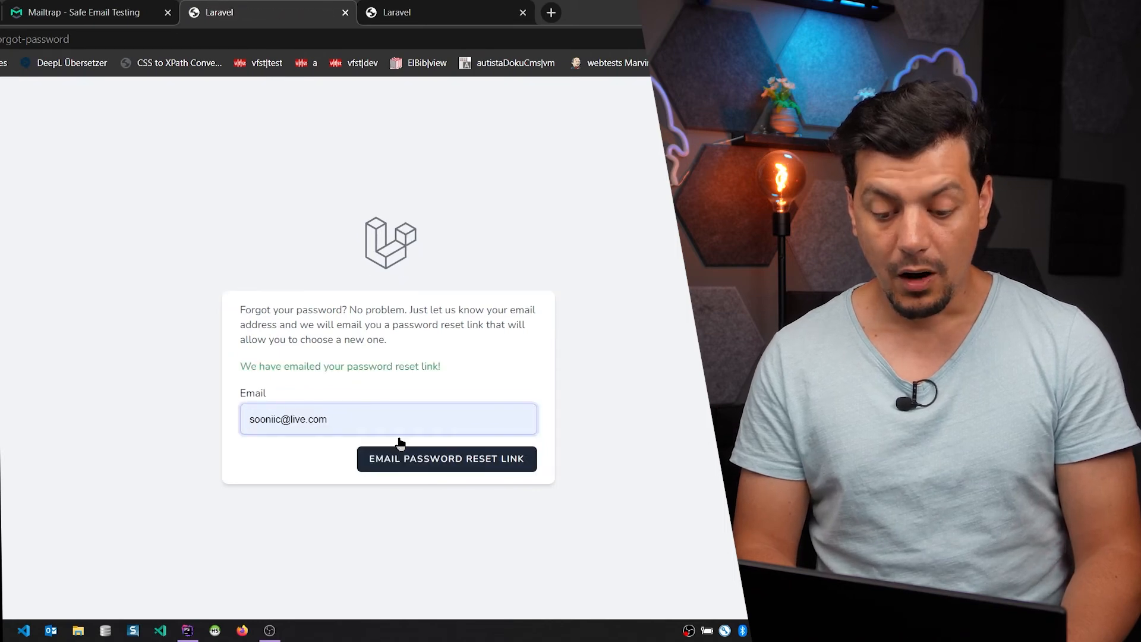
mouse_move(413, 370)
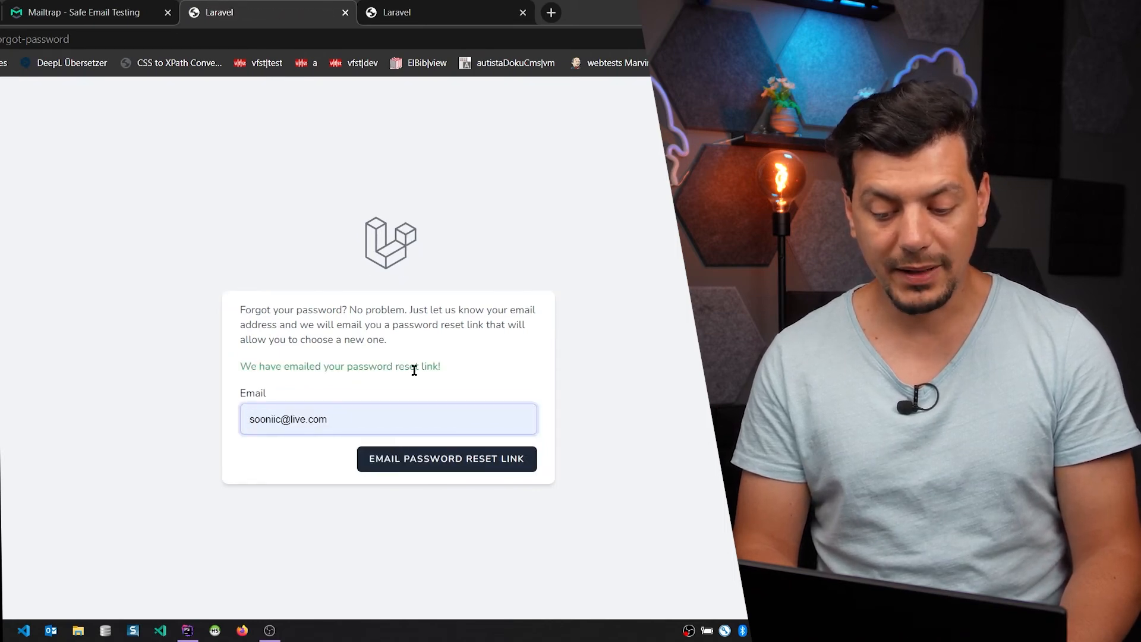
click(83, 12)
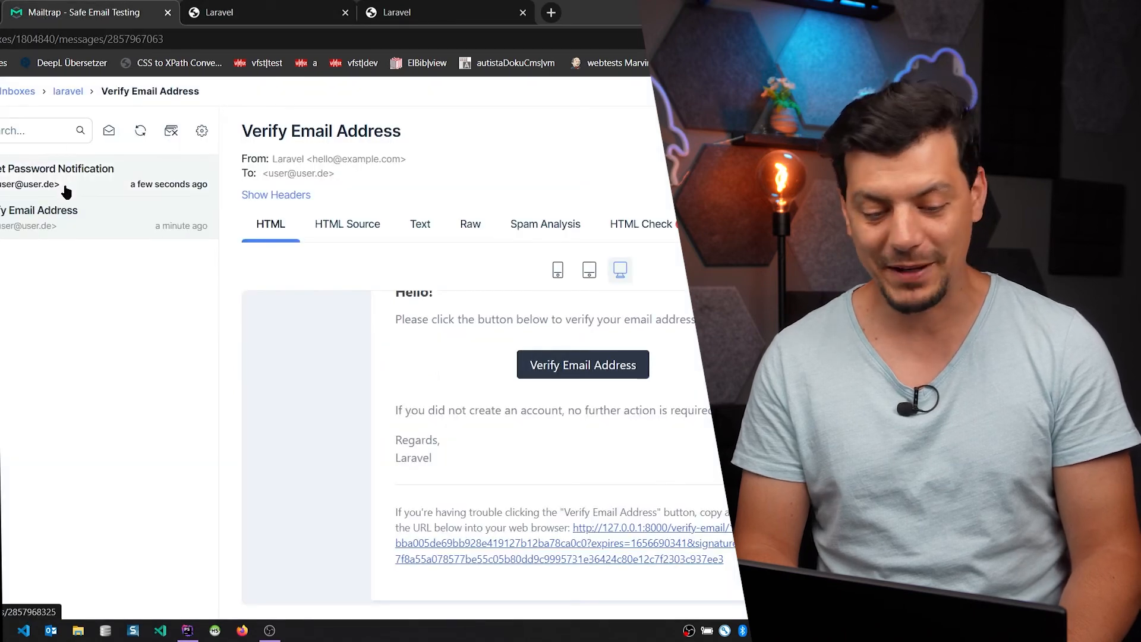
Read the Reset Password Notification message showing its 60-minute reset link
click(57, 178)
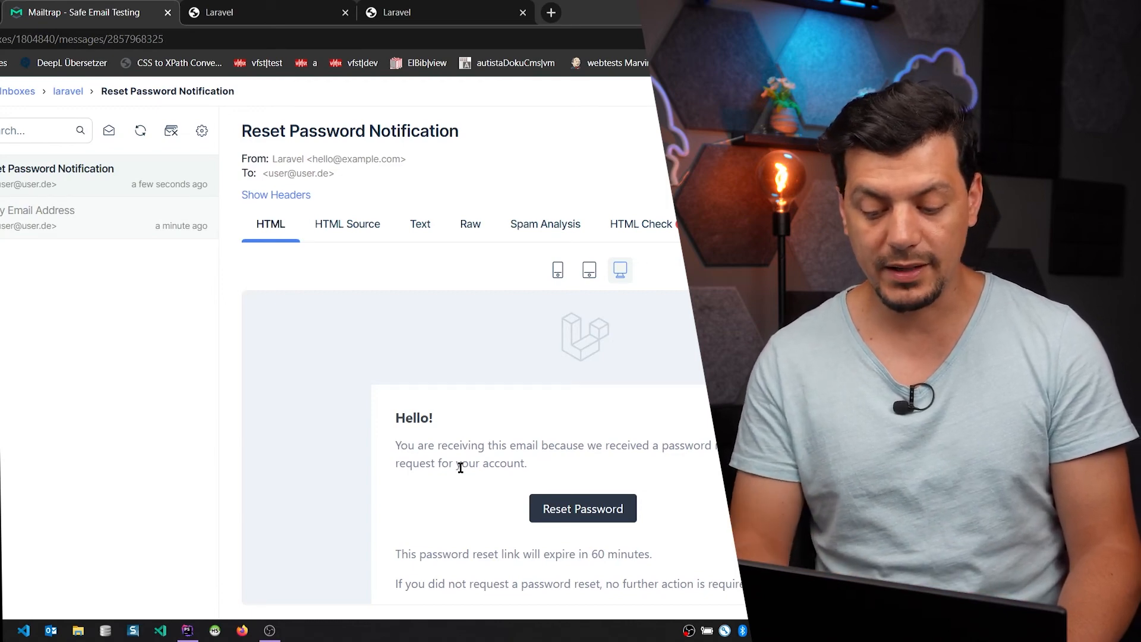
mouse_move(582, 508)
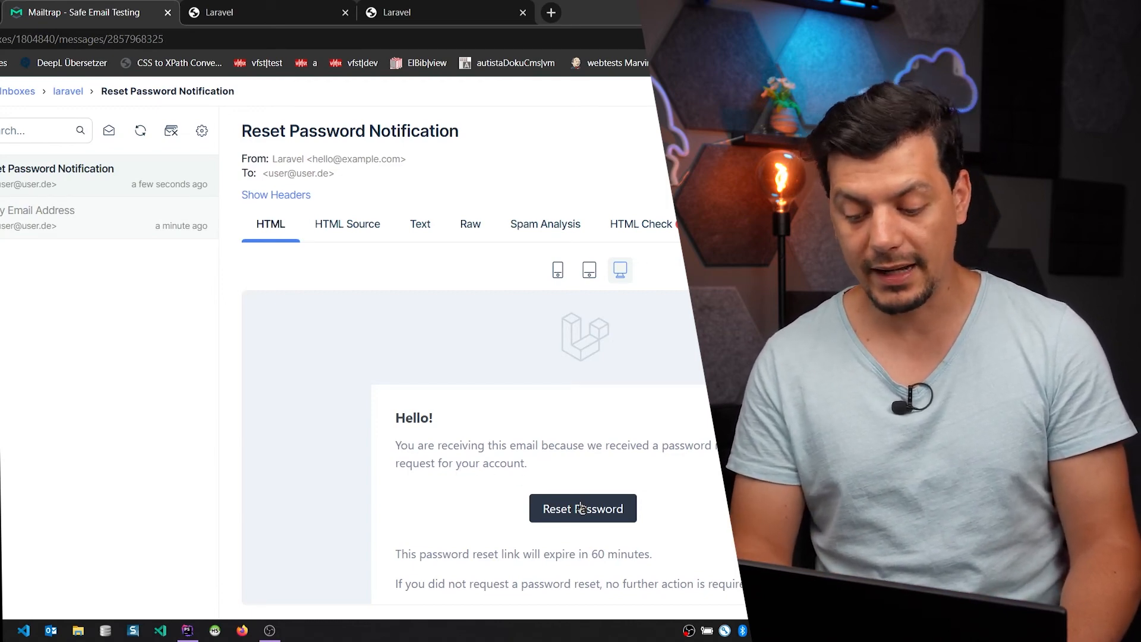
click(582, 509)
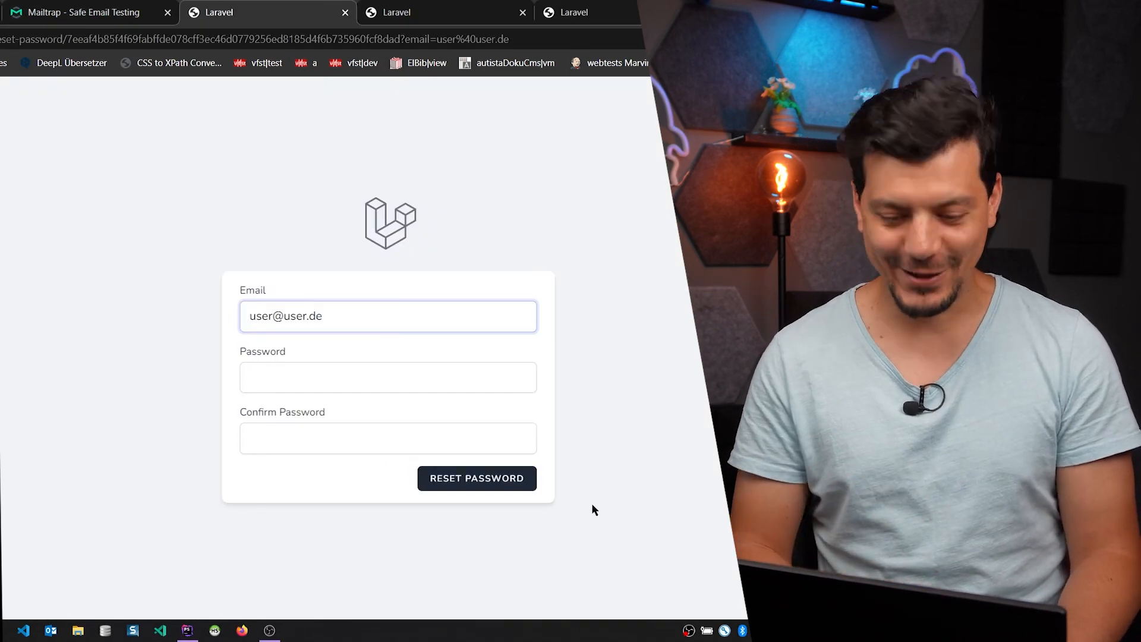
click(387, 377)
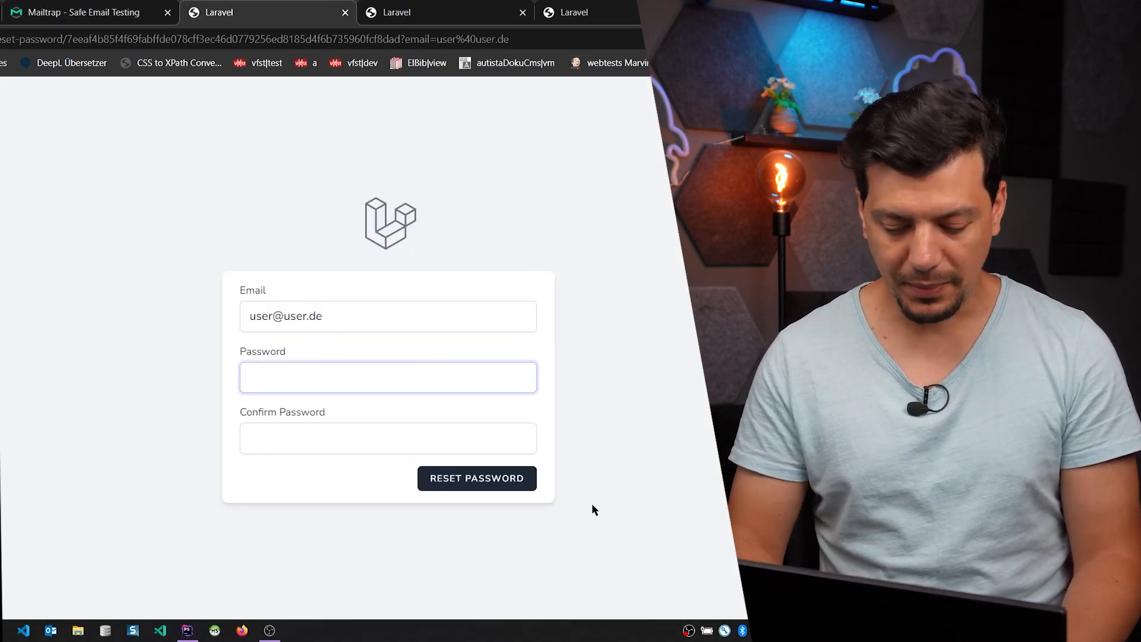
text(password)
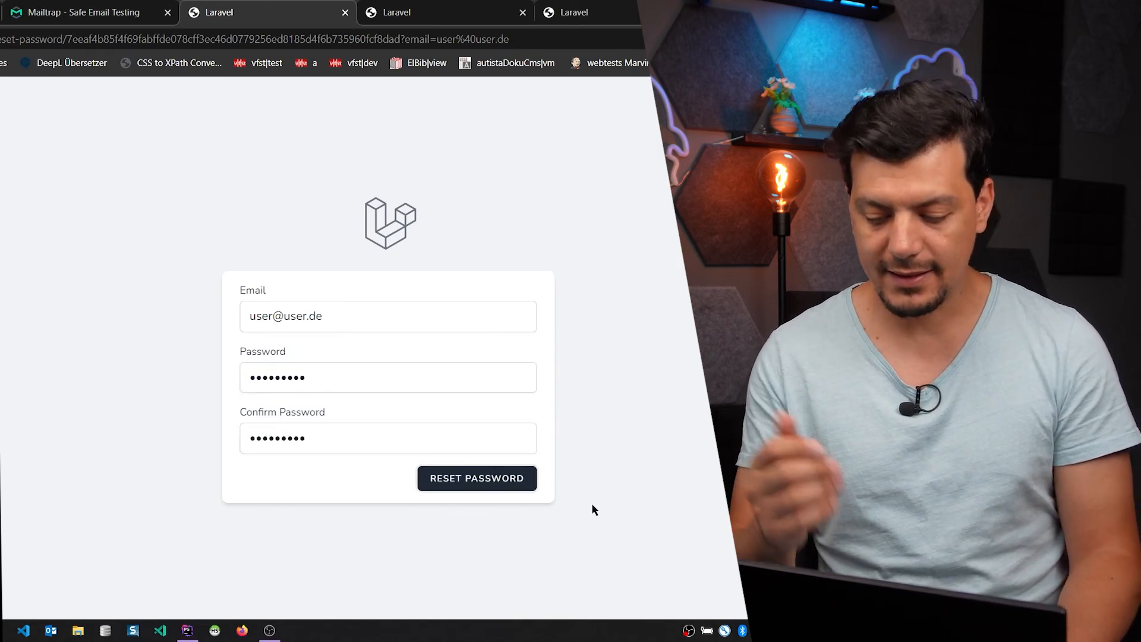
click(477, 477)
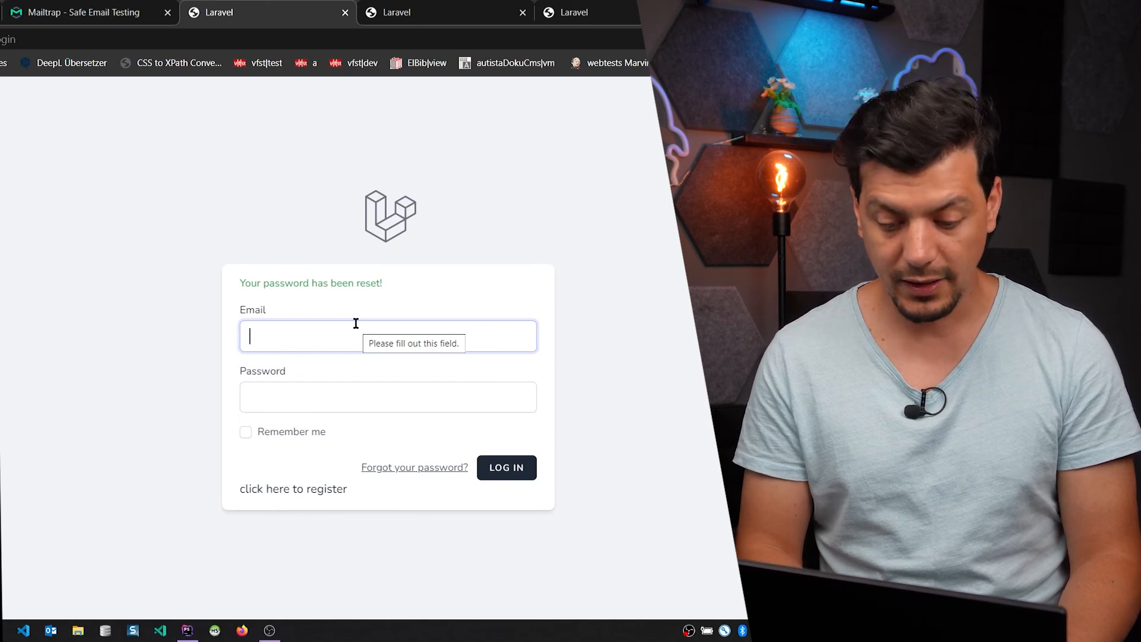
text(user@user.de)
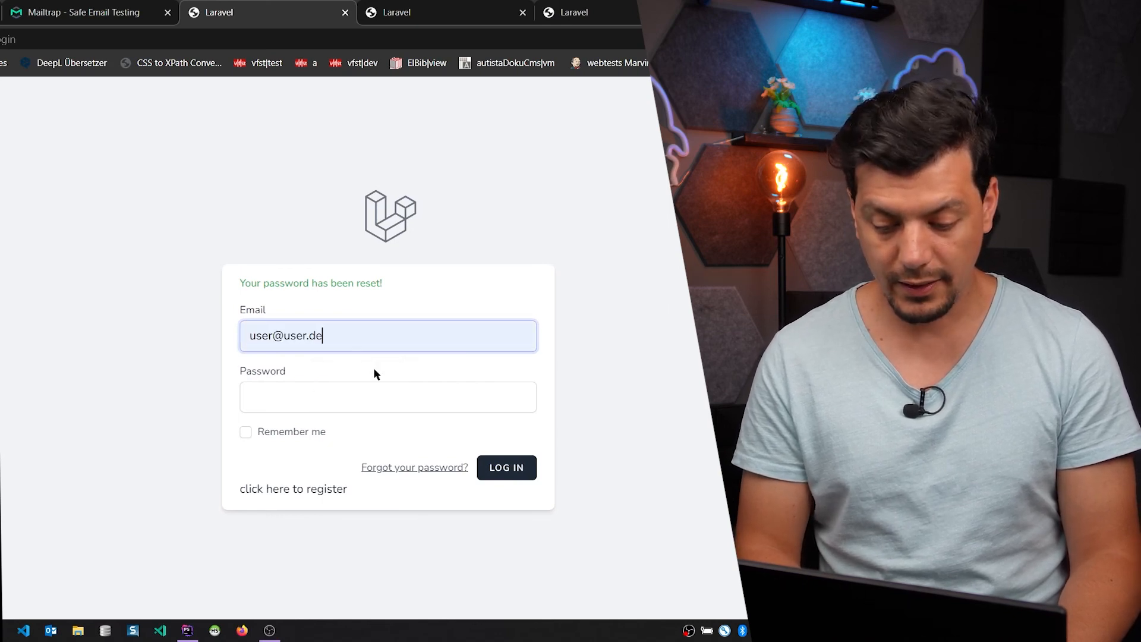
text(password)
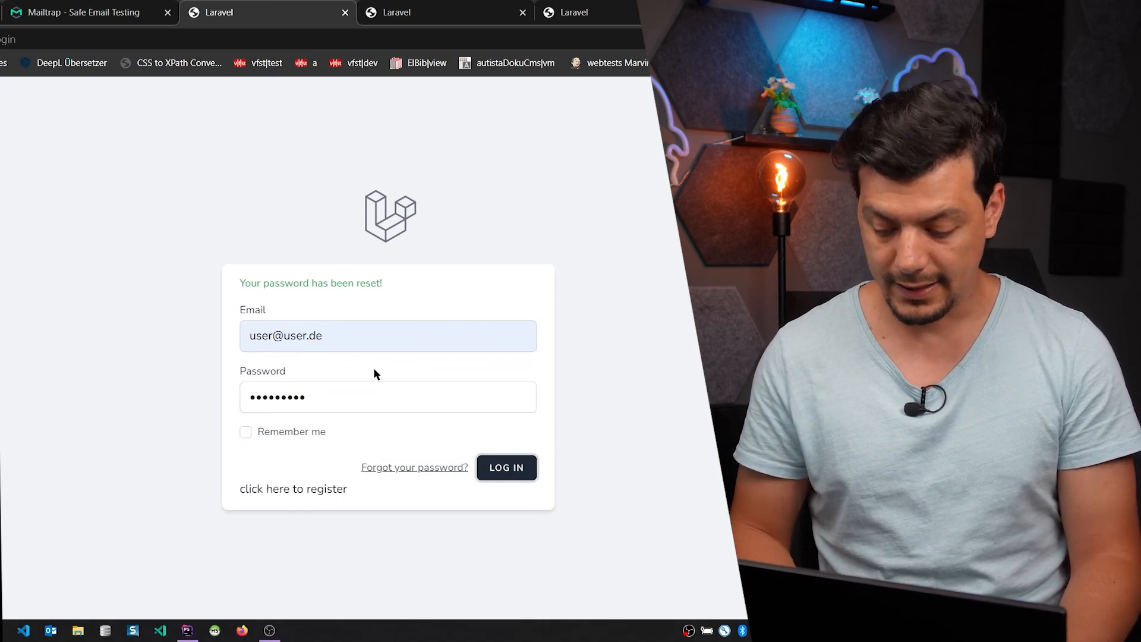
click(506, 467)
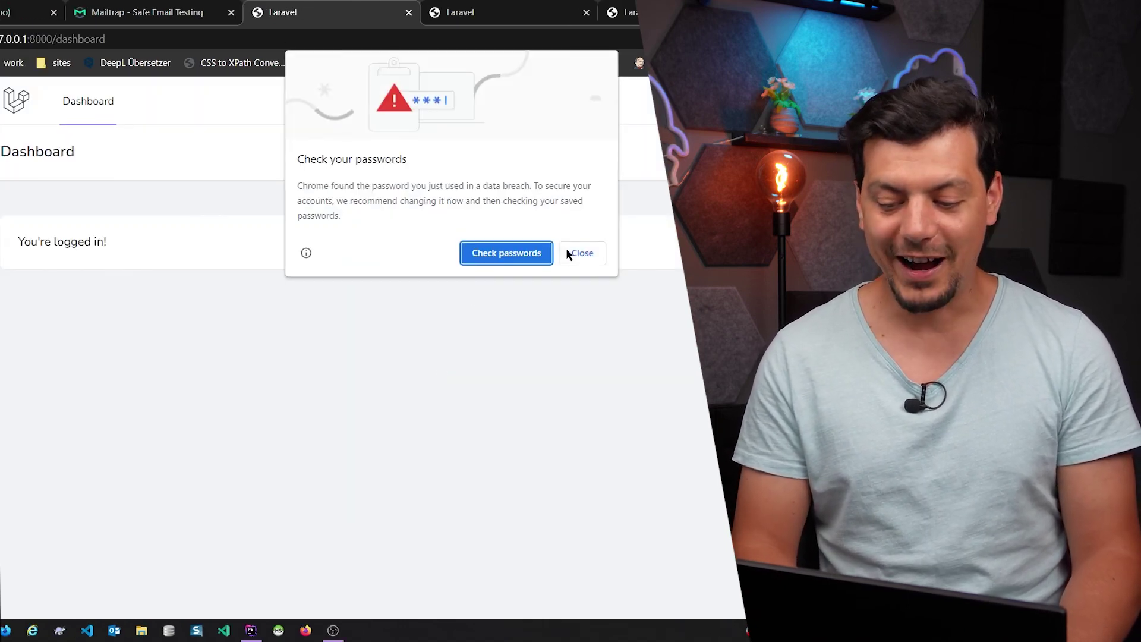